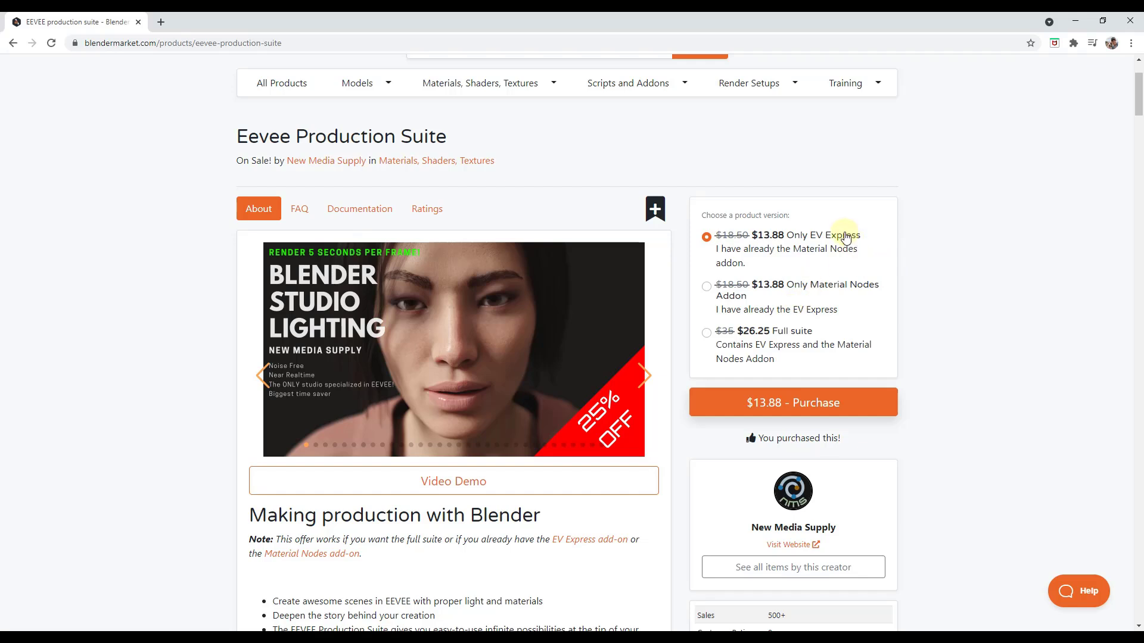
mouse_move(828, 233)
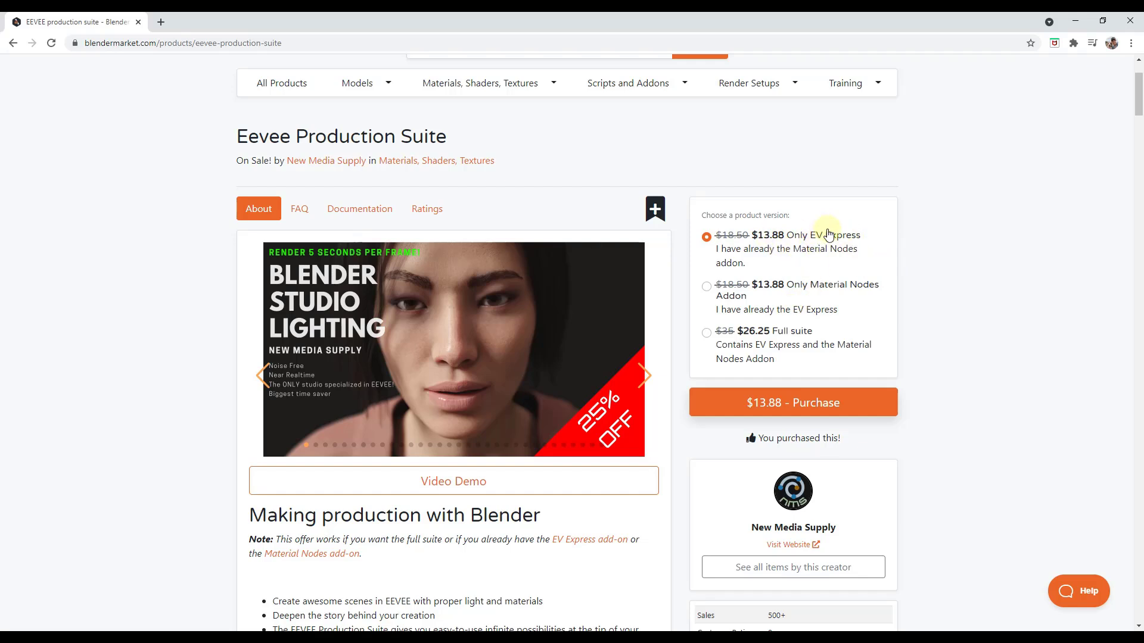
mouse_move(359, 265)
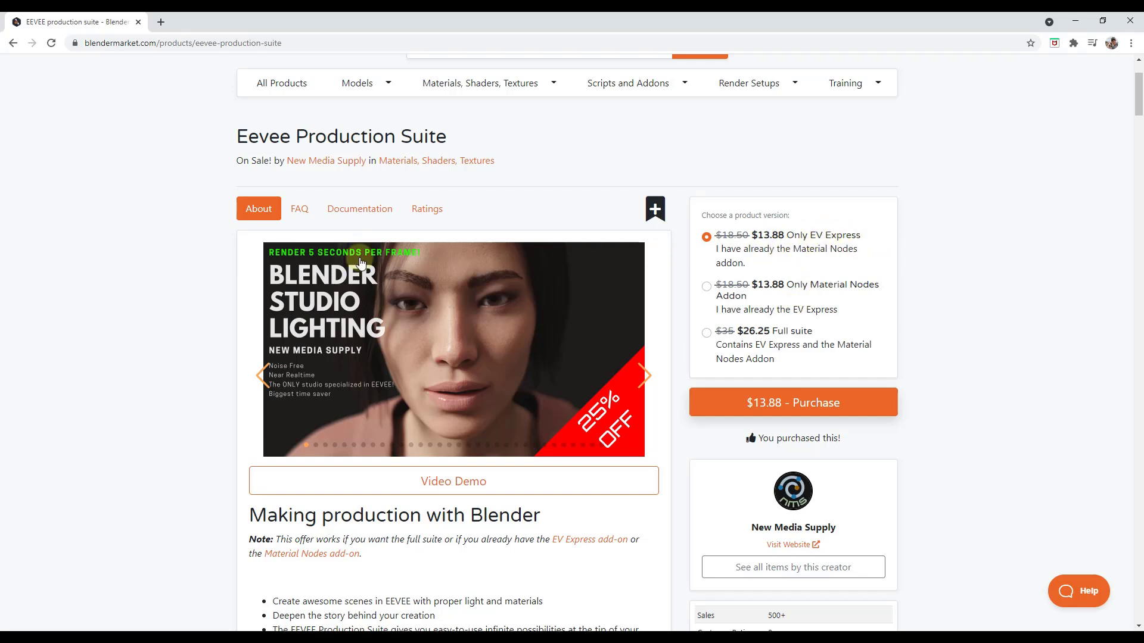
mouse_move(486, 154)
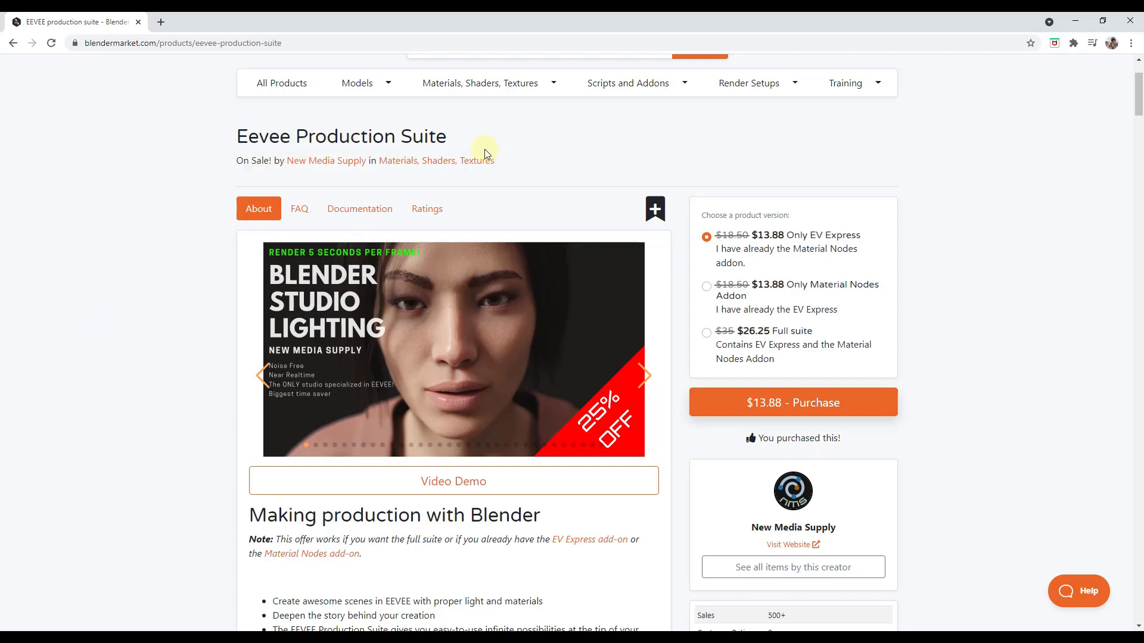
mouse_move(840, 275)
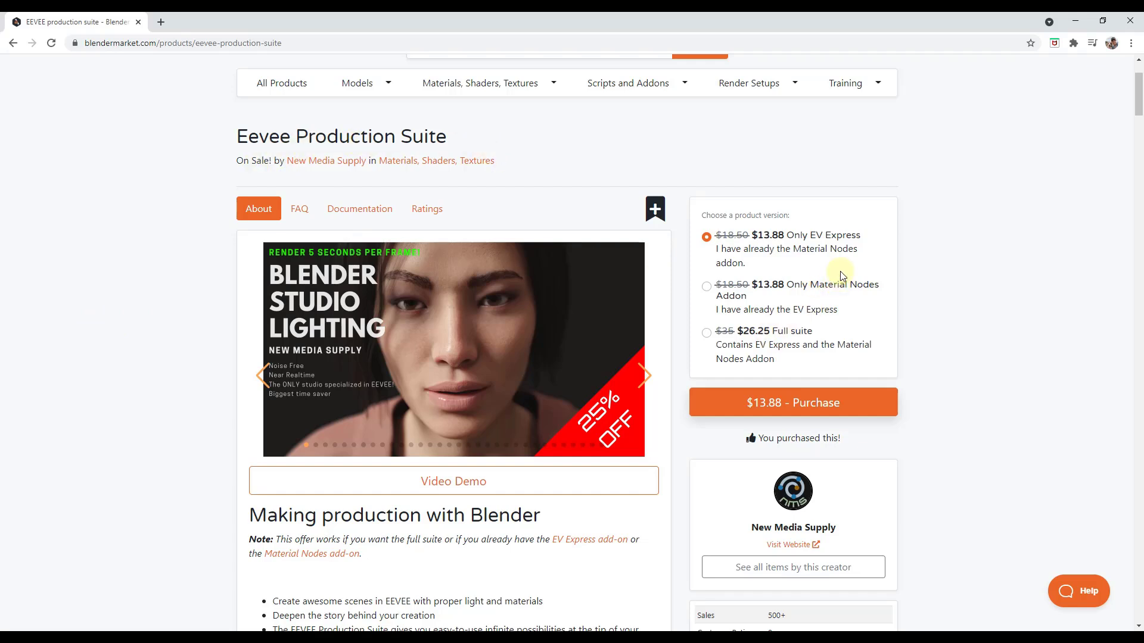
mouse_move(855, 274)
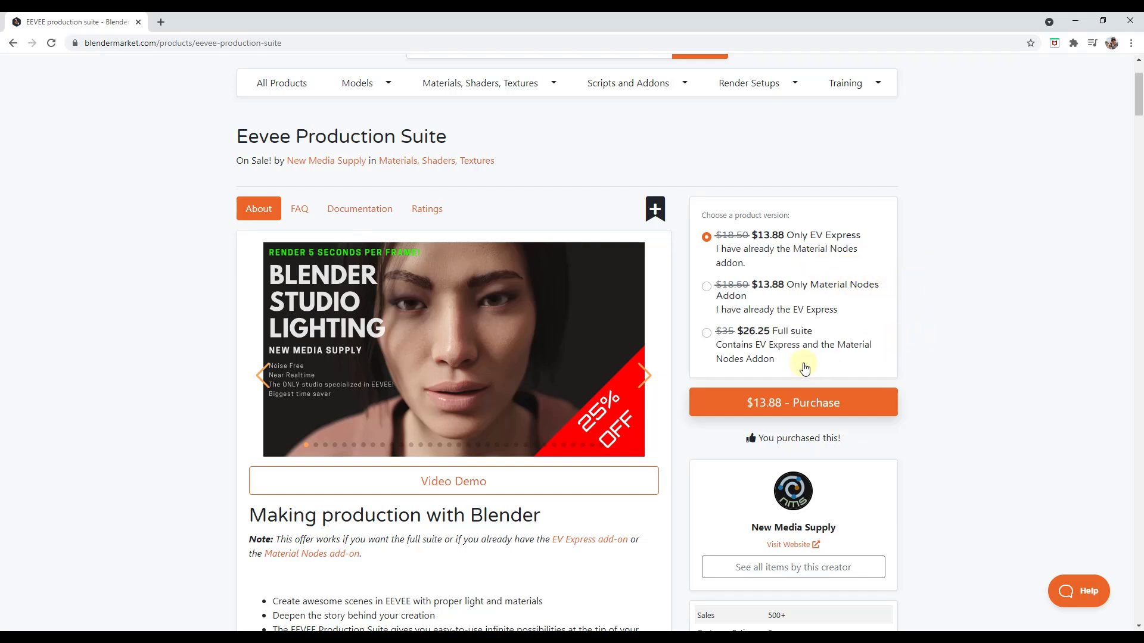
mouse_move(348, 327)
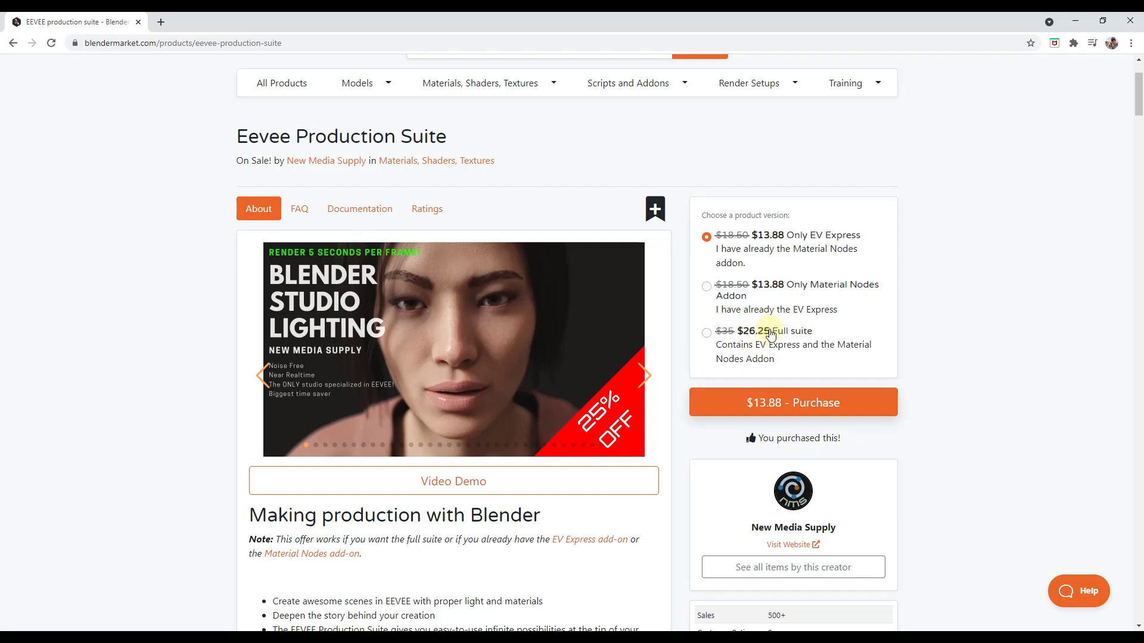
Scroll down the Sketchfab page to the bust's creator, triangle/vertex counts and museum info
scroll(down, 3)
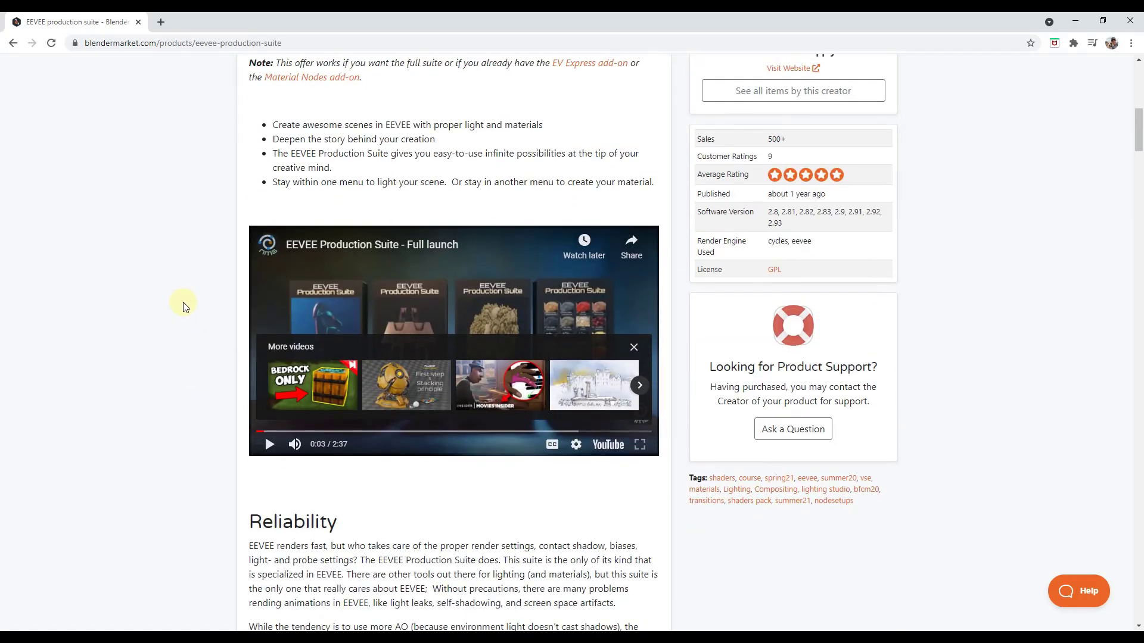
scroll(down, 3)
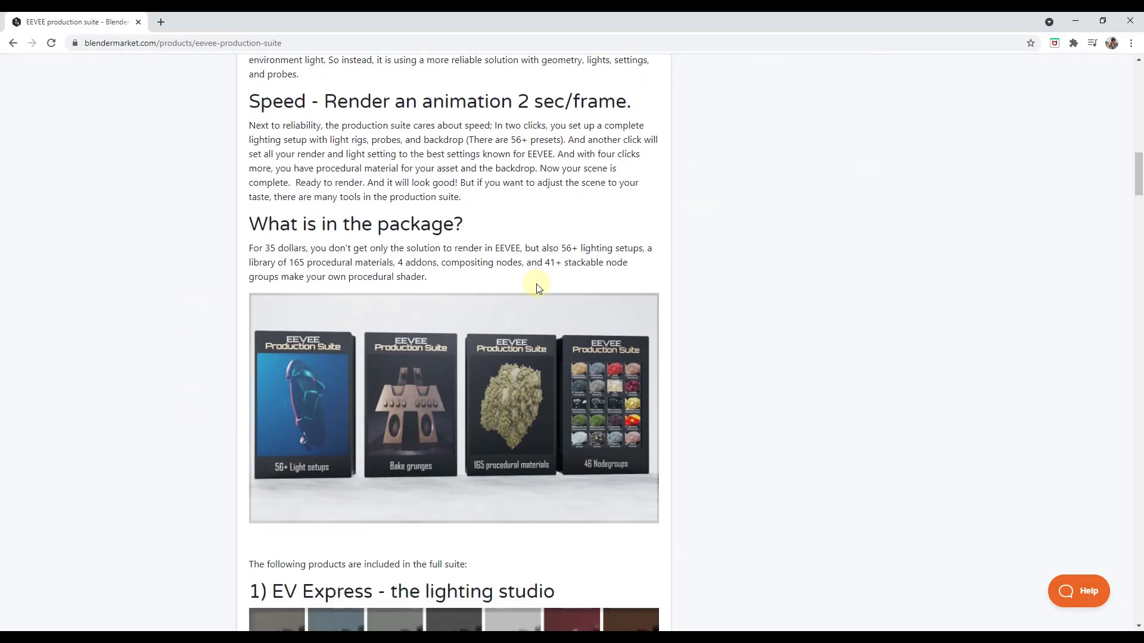
scroll(down, 3)
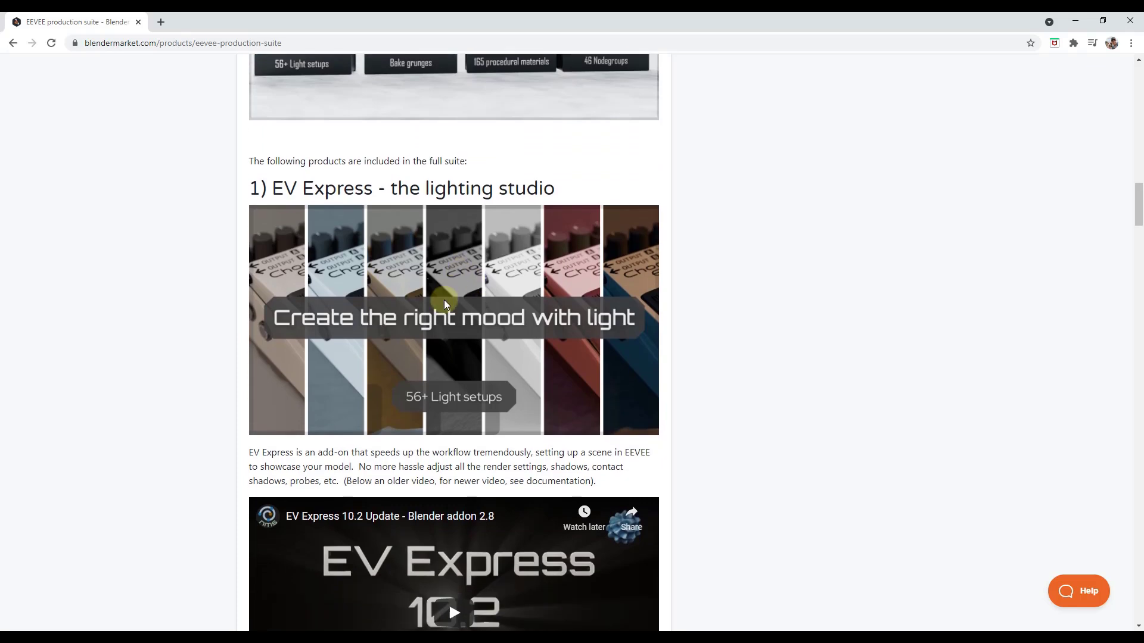
scroll(down, 3)
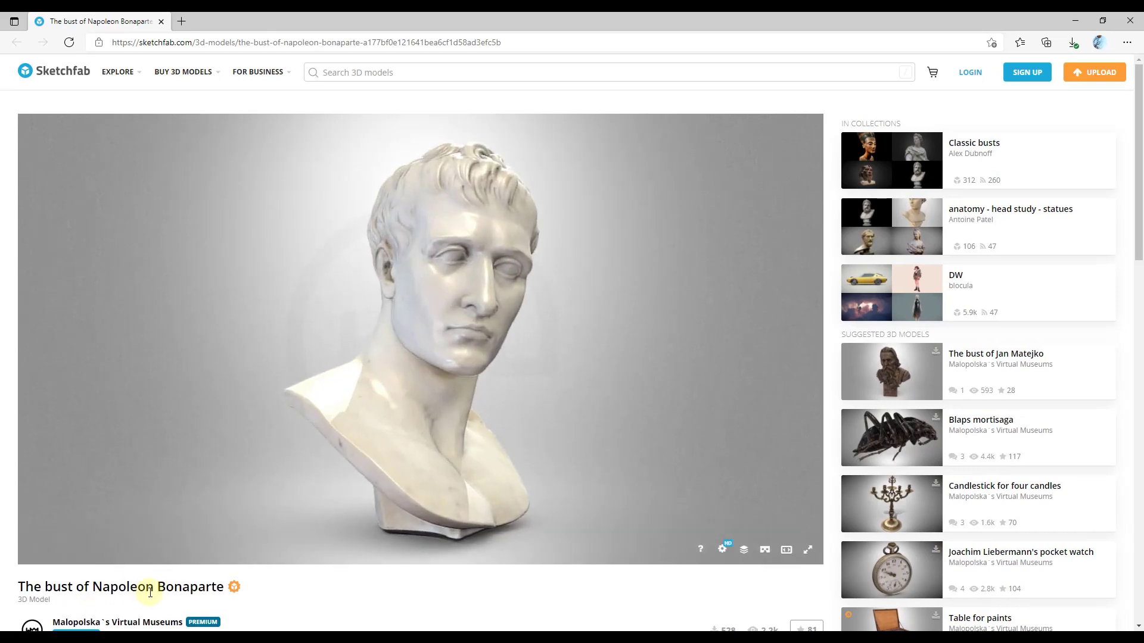
scroll(down, 3)
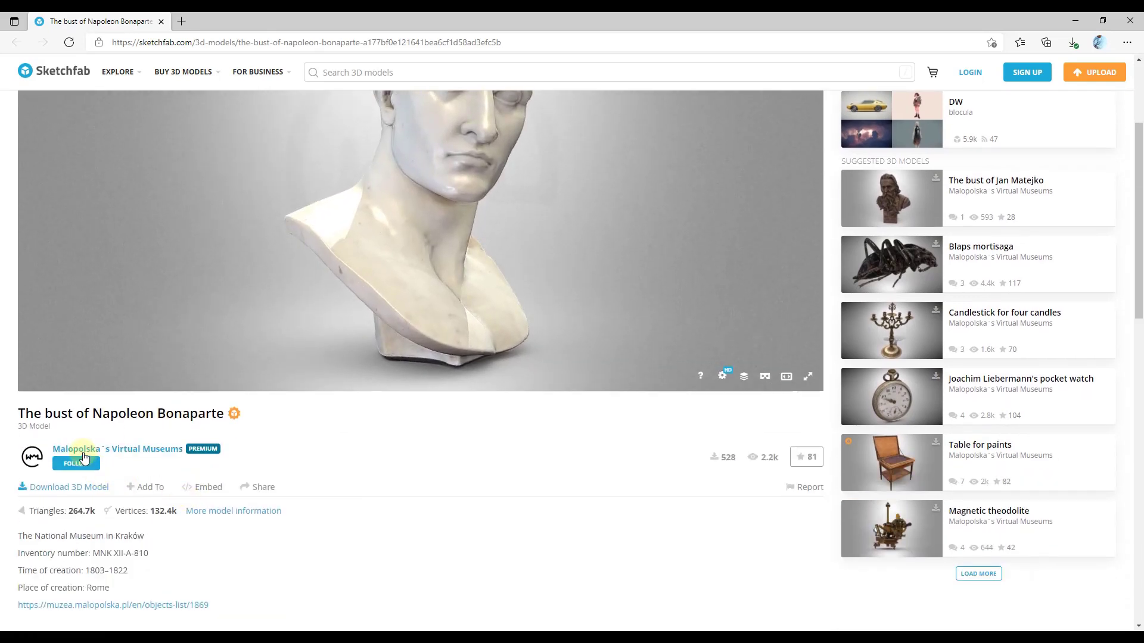
mouse_move(304, 500)
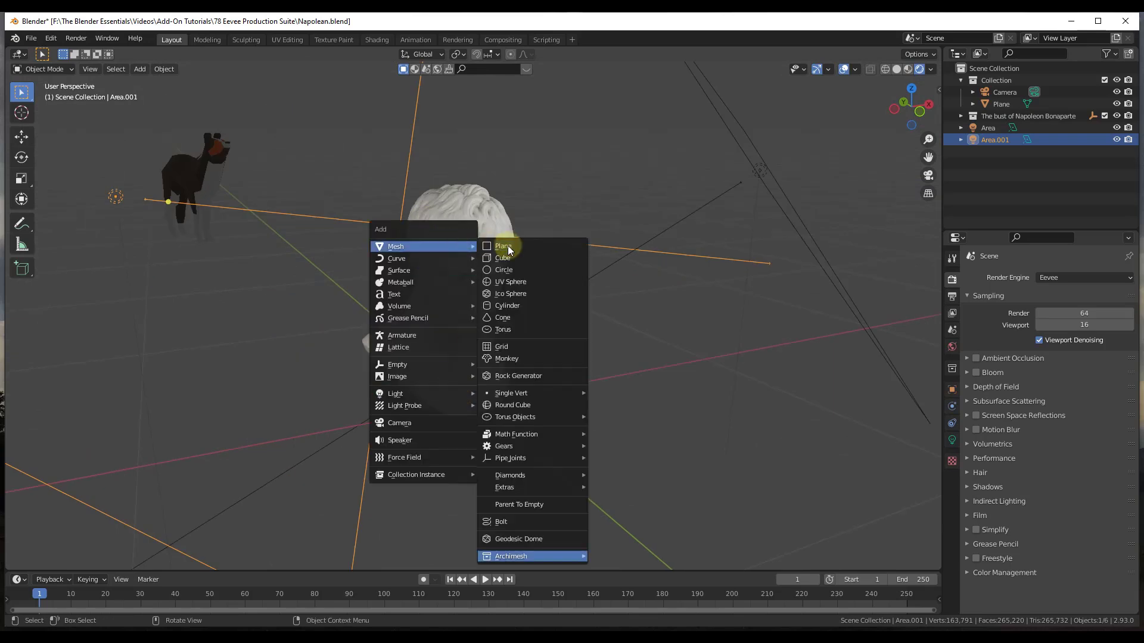
Add a 2 m mesh plane under the bust and orbit to check it
click(502, 245)
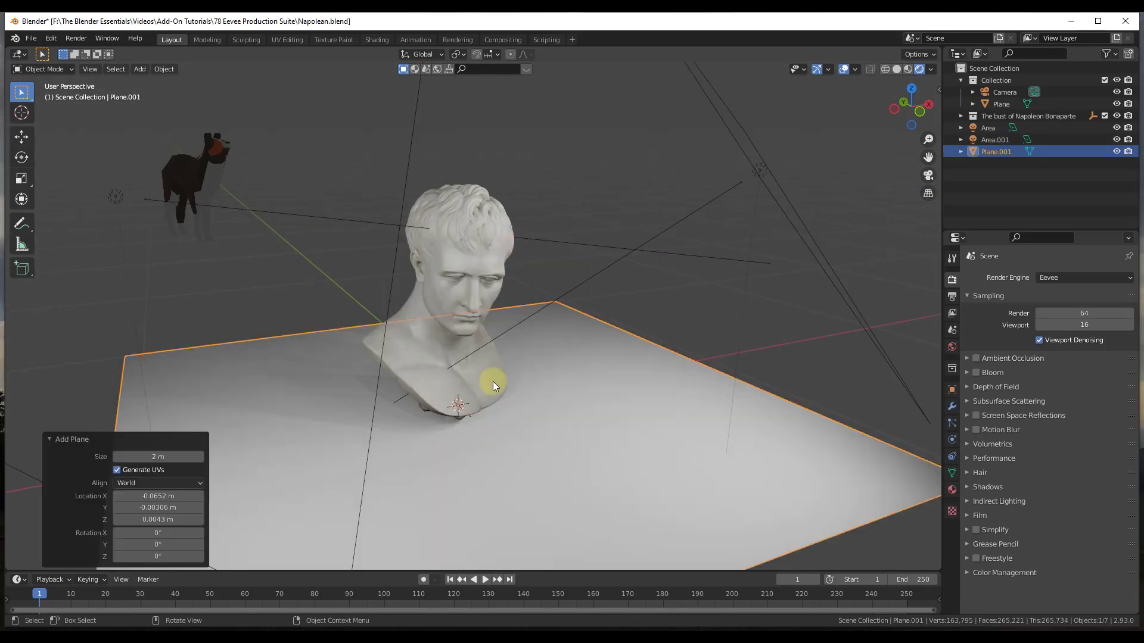
mouse_move(1000, 427)
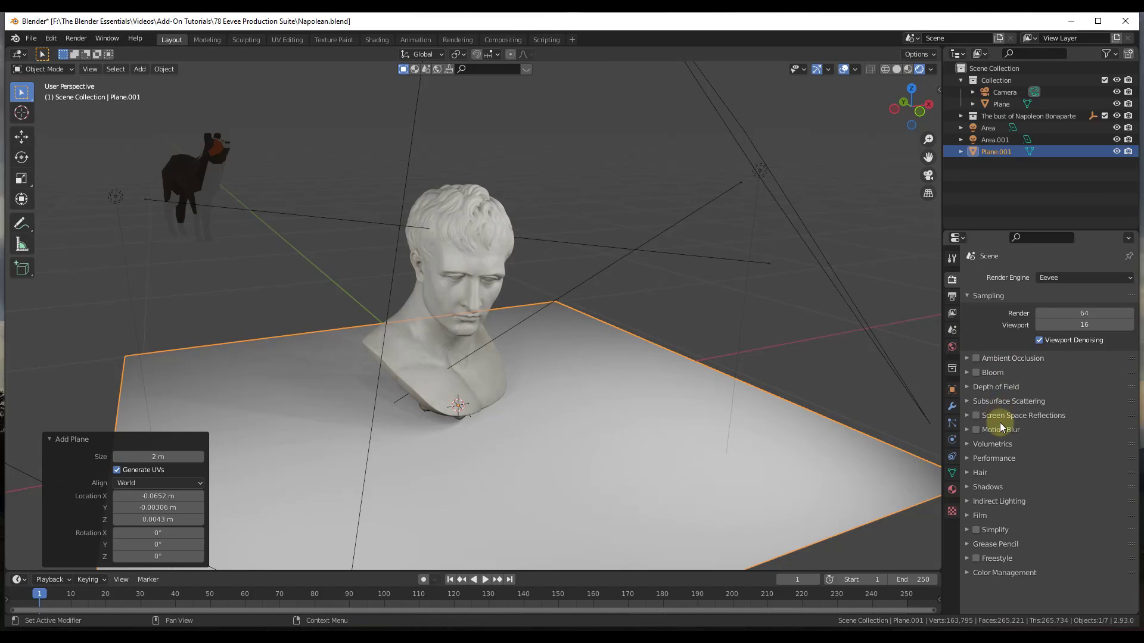
mouse_move(869, 256)
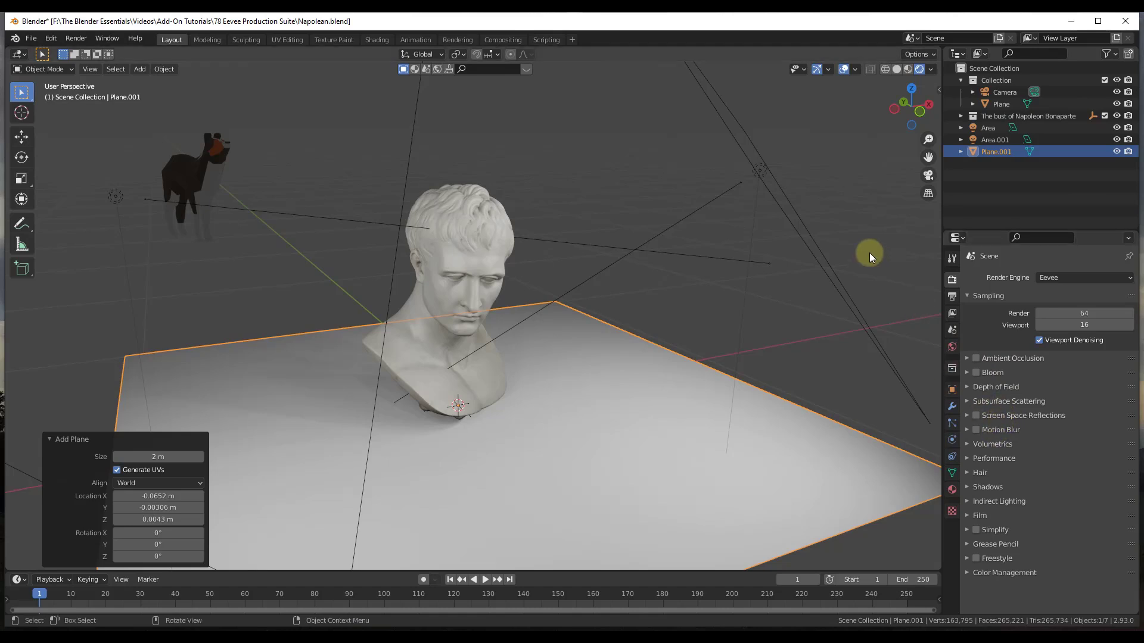
mouse_move(1000, 418)
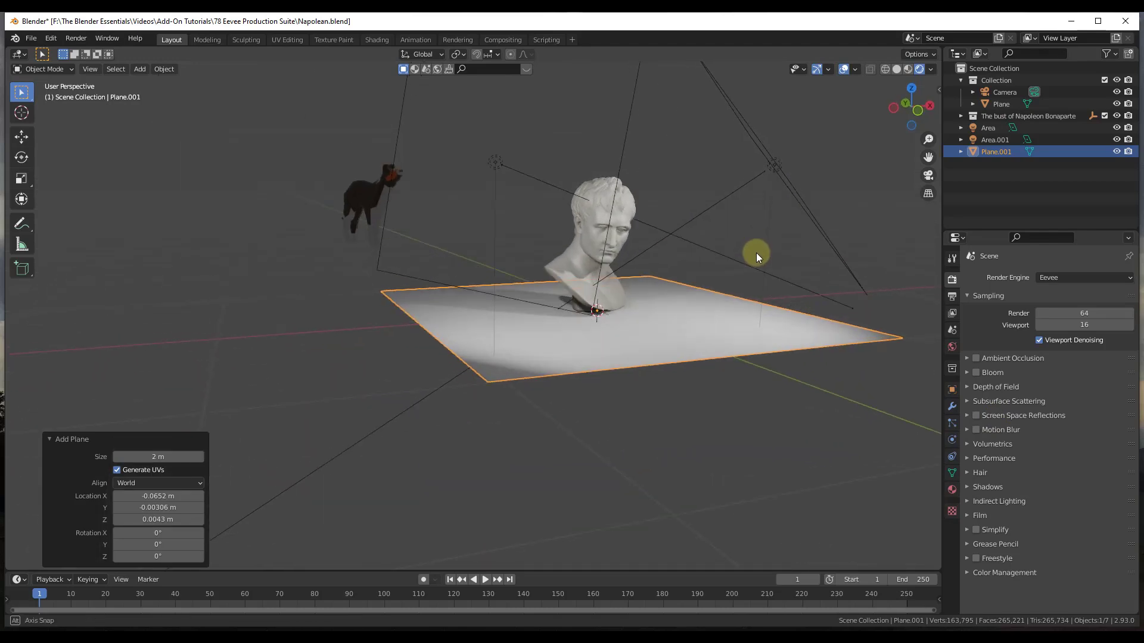
drag(756, 257, 635, 255)
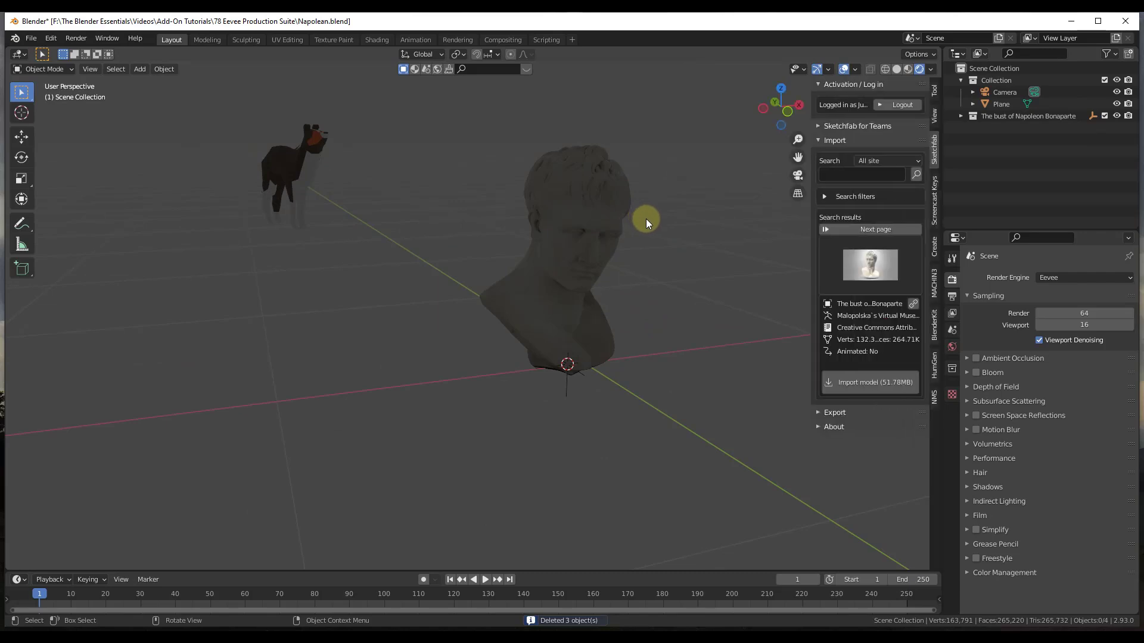
mouse_move(658, 318)
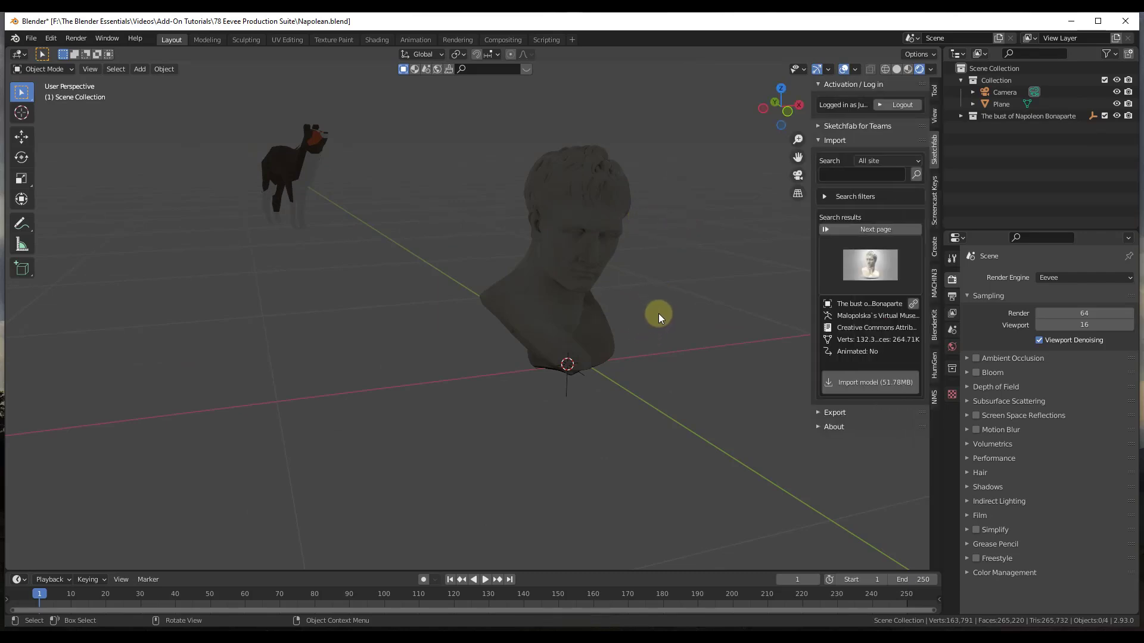
mouse_move(925, 436)
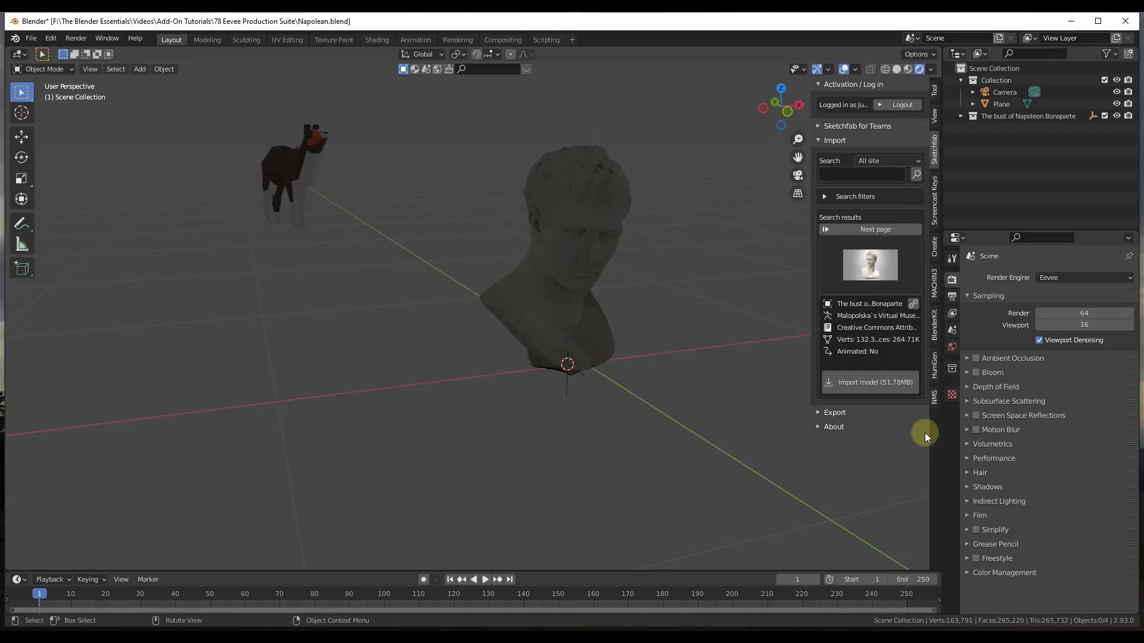
Pick the Stripe Frontal studio setup from the EEVEE Production Suite lighting gallery
click(934, 396)
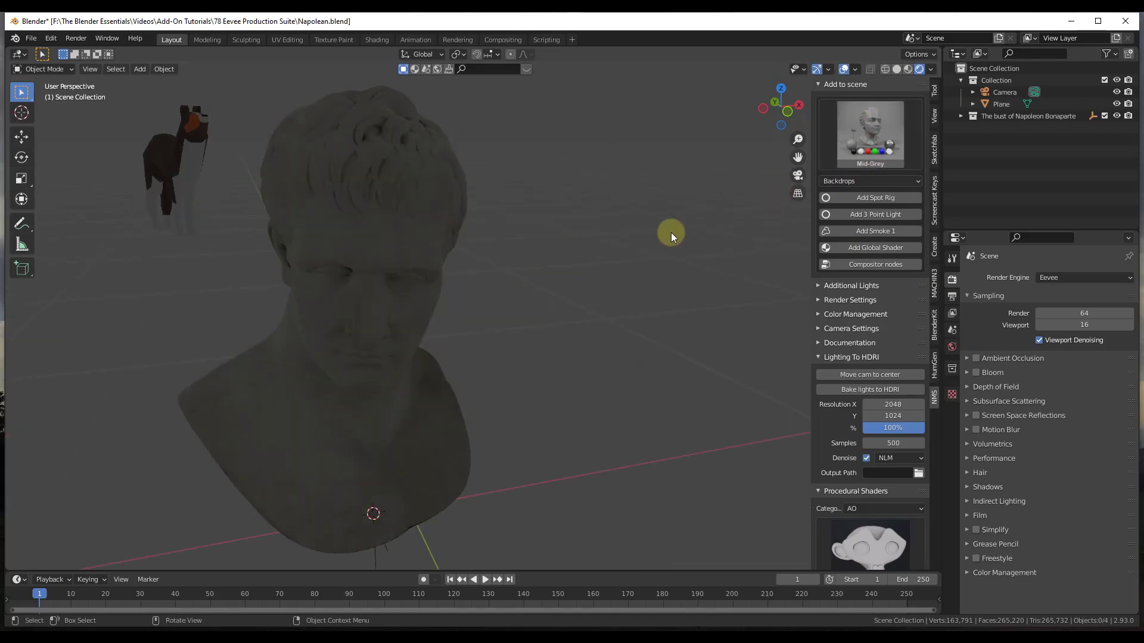
click(869, 131)
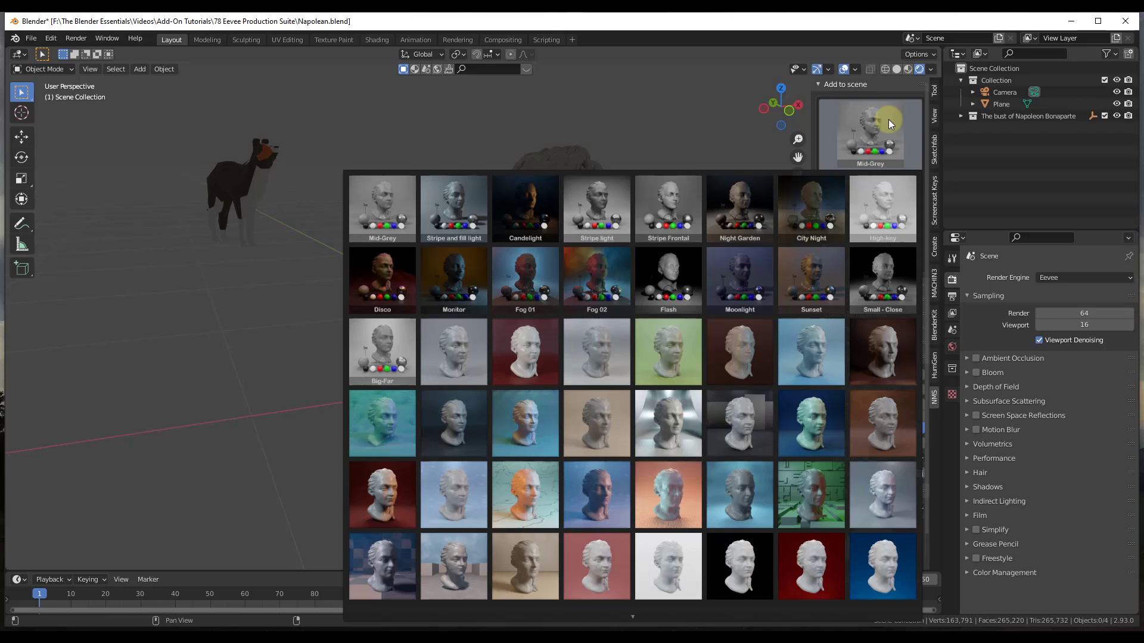
mouse_move(701, 141)
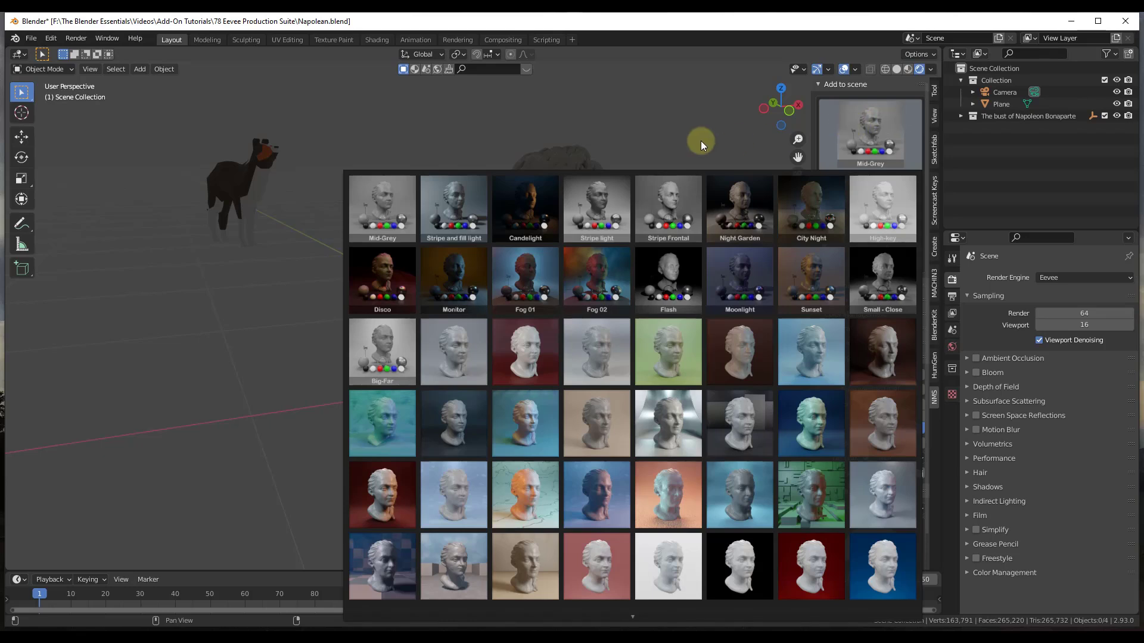
click(667, 279)
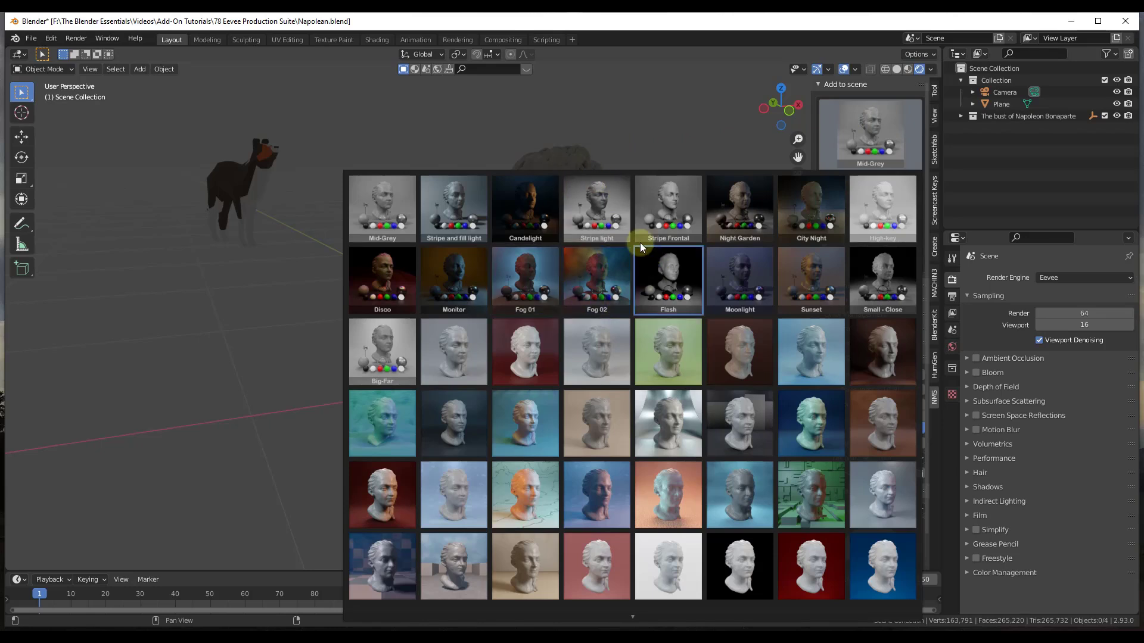
click(667, 209)
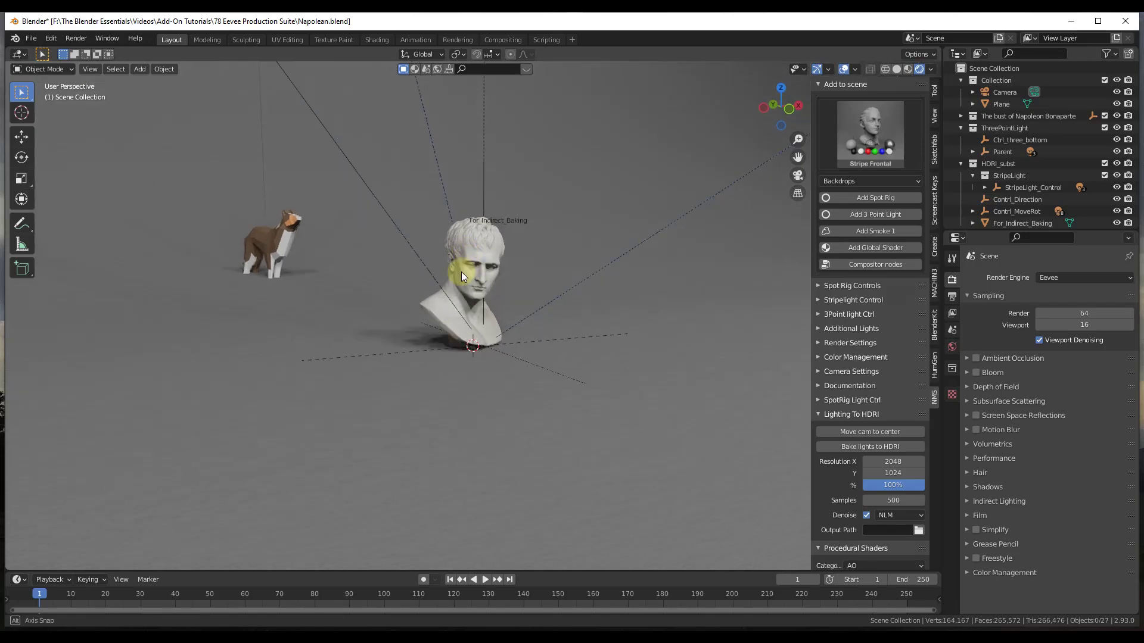
Orbit the viewport closer to the Candlelight-lit bust
drag(464, 276, 520, 295)
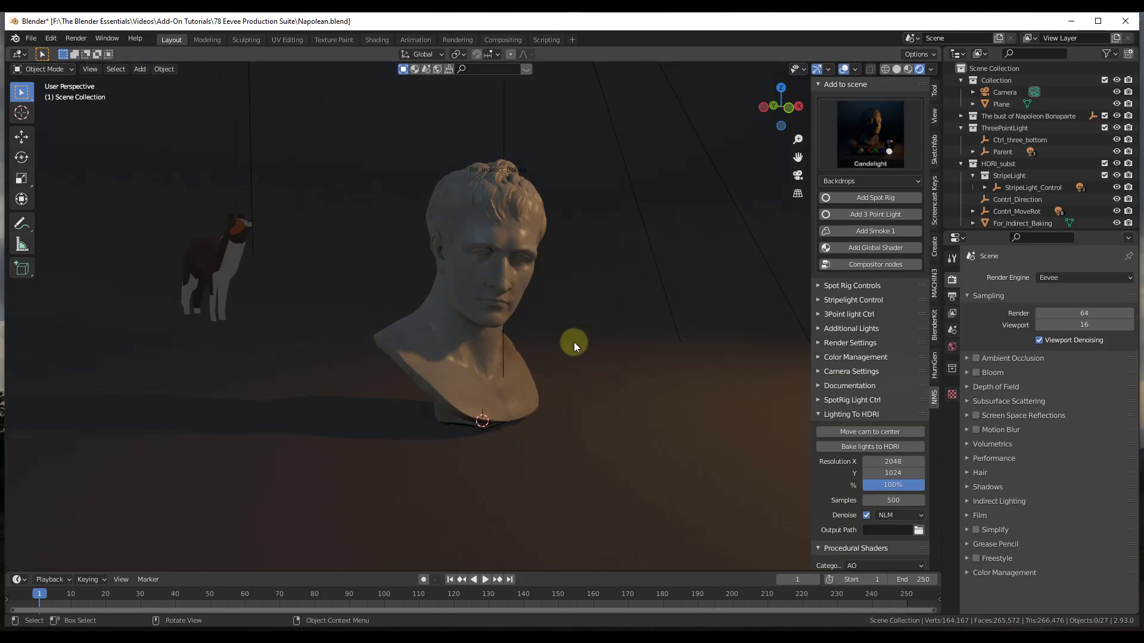
mouse_move(535, 333)
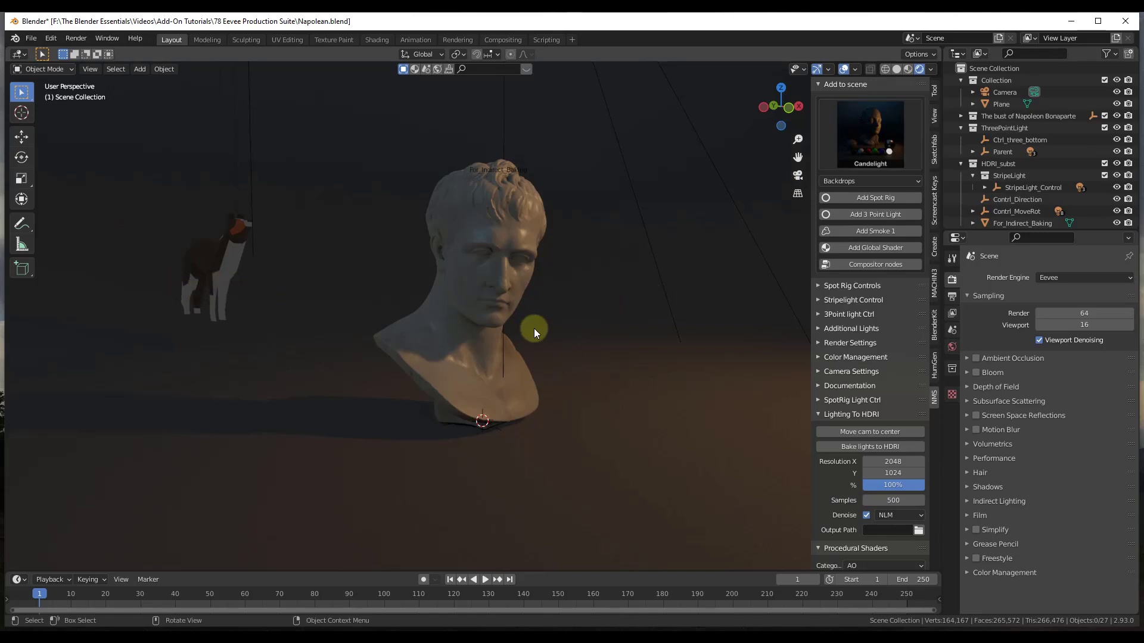
Load the Fog 01 lighting preset from the scene gallery, replacing Candlelight
click(870, 133)
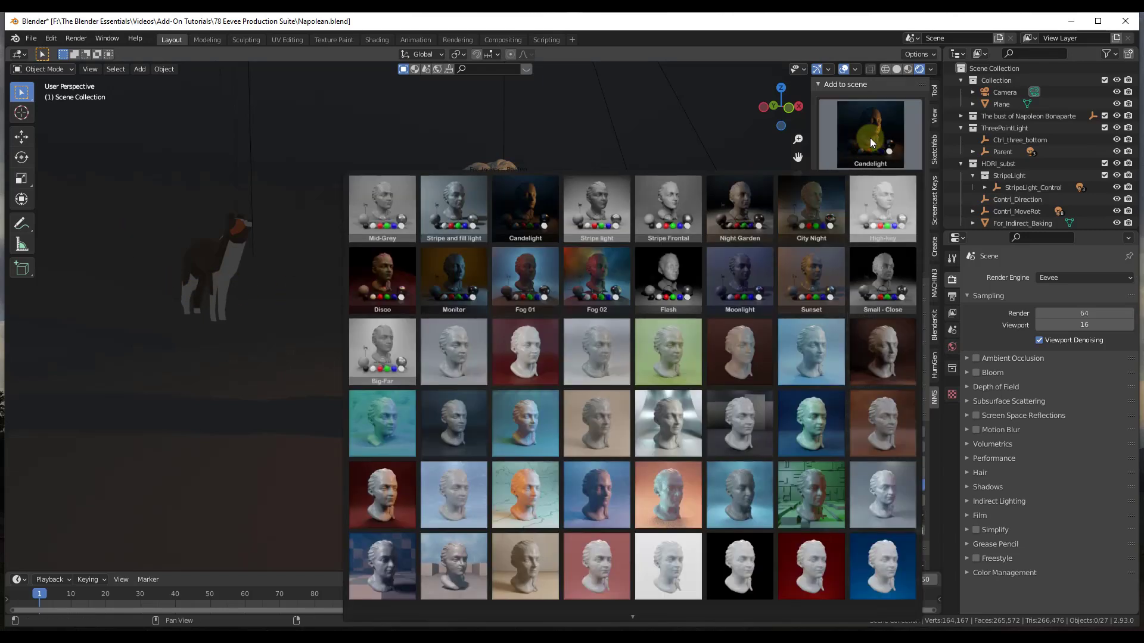
click(524, 207)
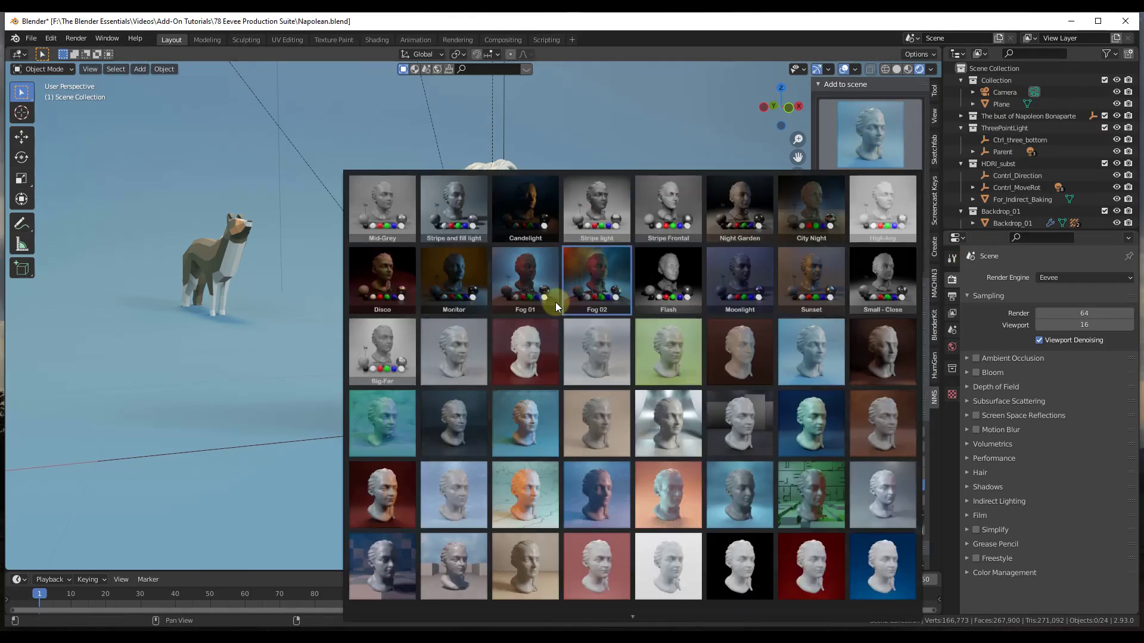
click(524, 281)
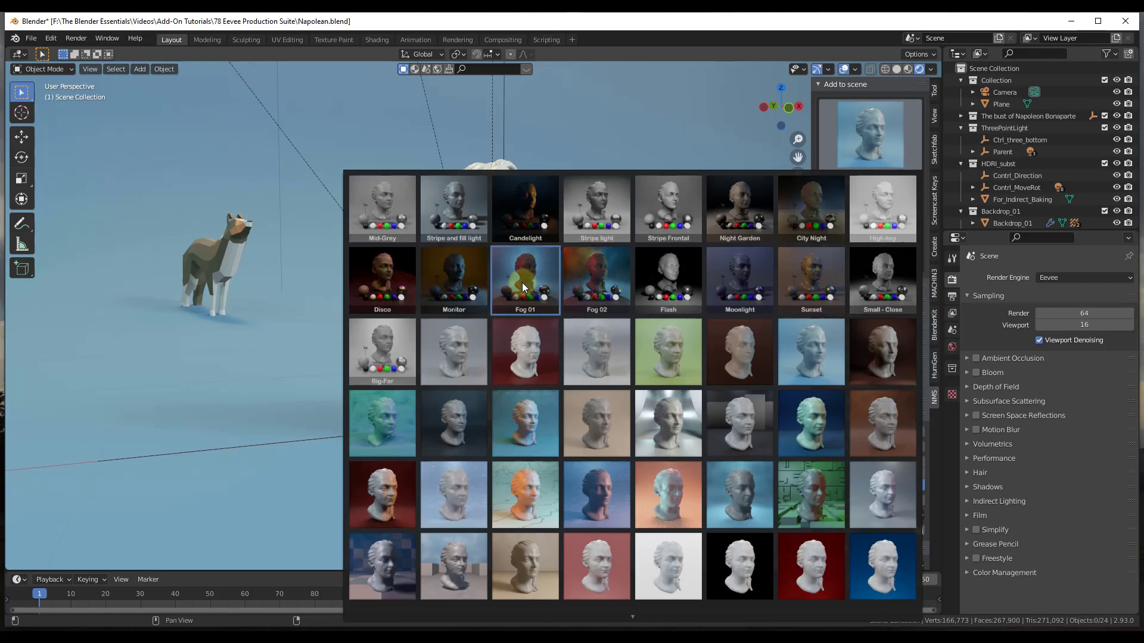
click(524, 279)
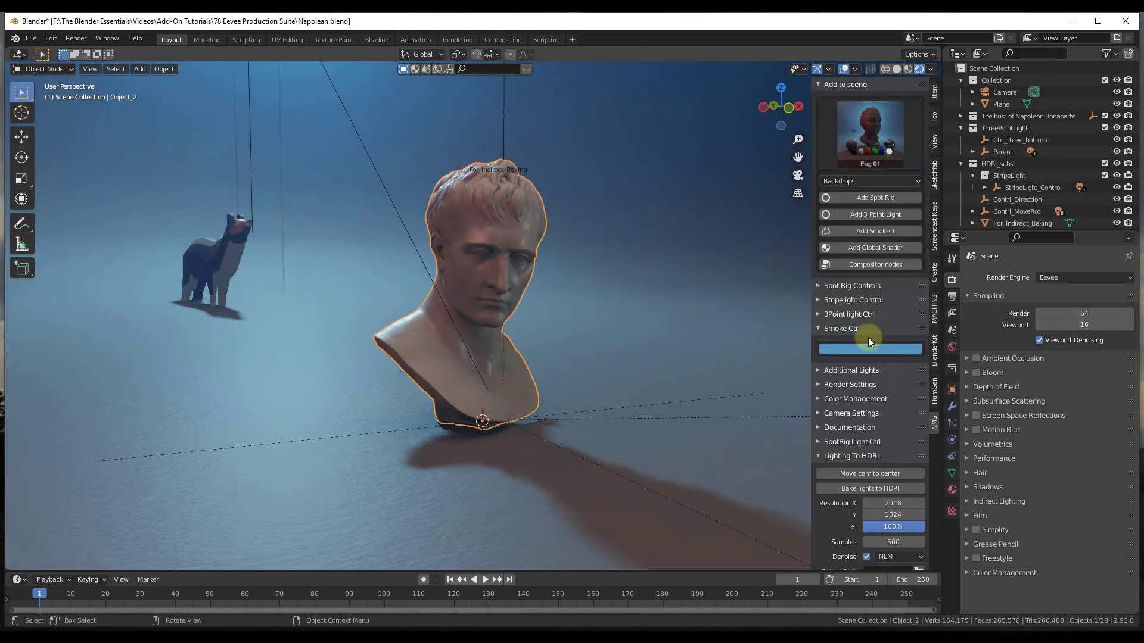
Lower the three-point rig's fill light energy to 1000 W
click(850, 314)
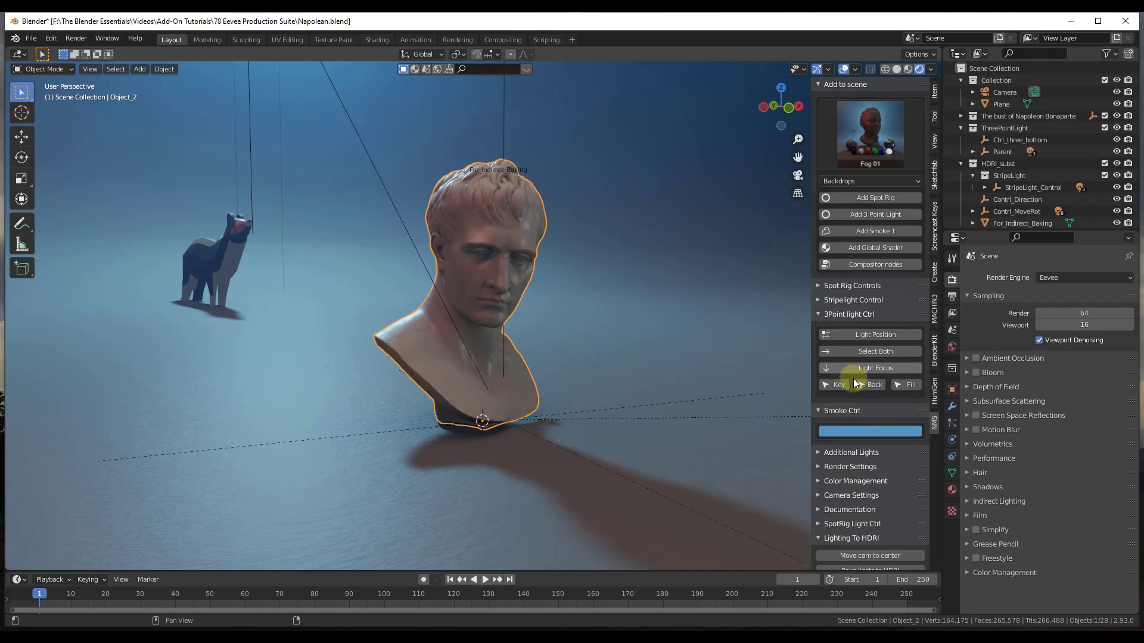
click(873, 385)
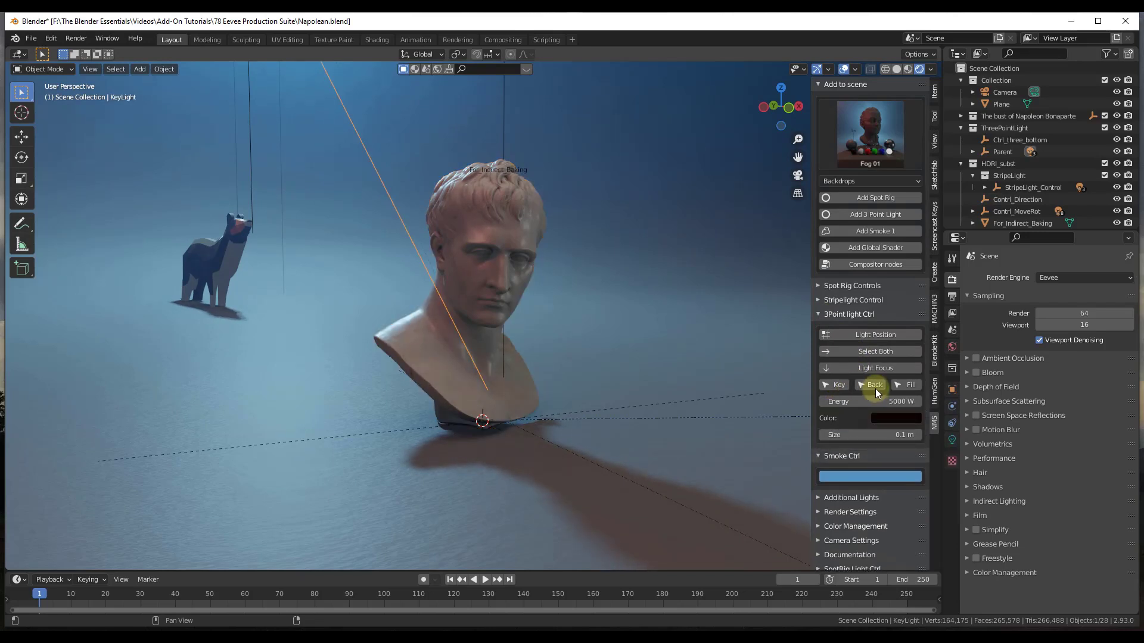
click(910, 385)
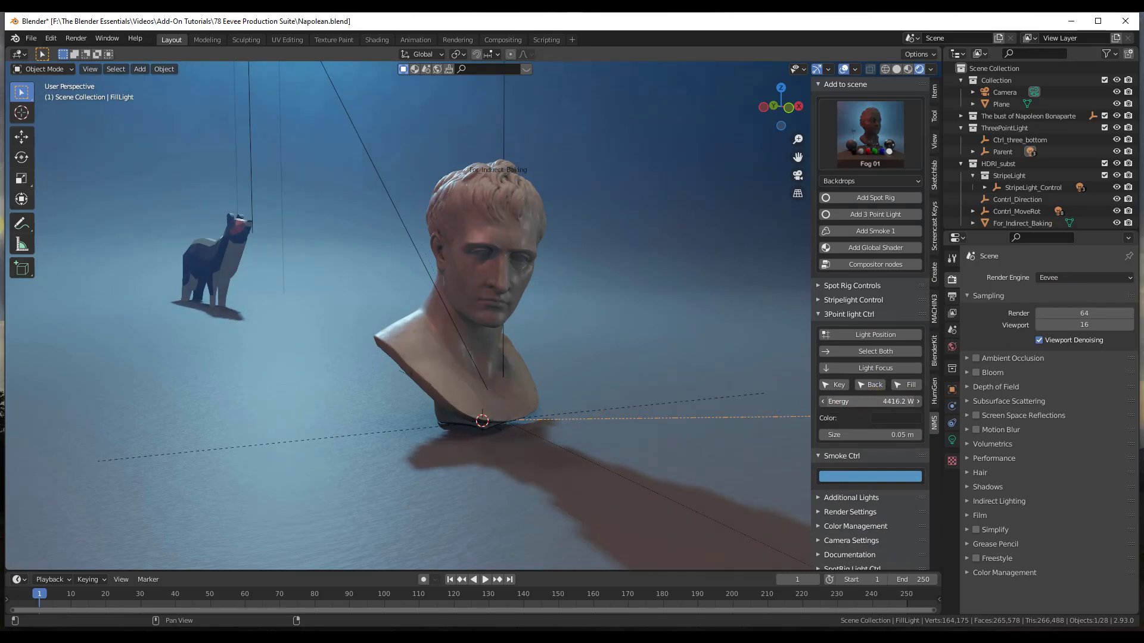
click(868, 402)
text(1000)
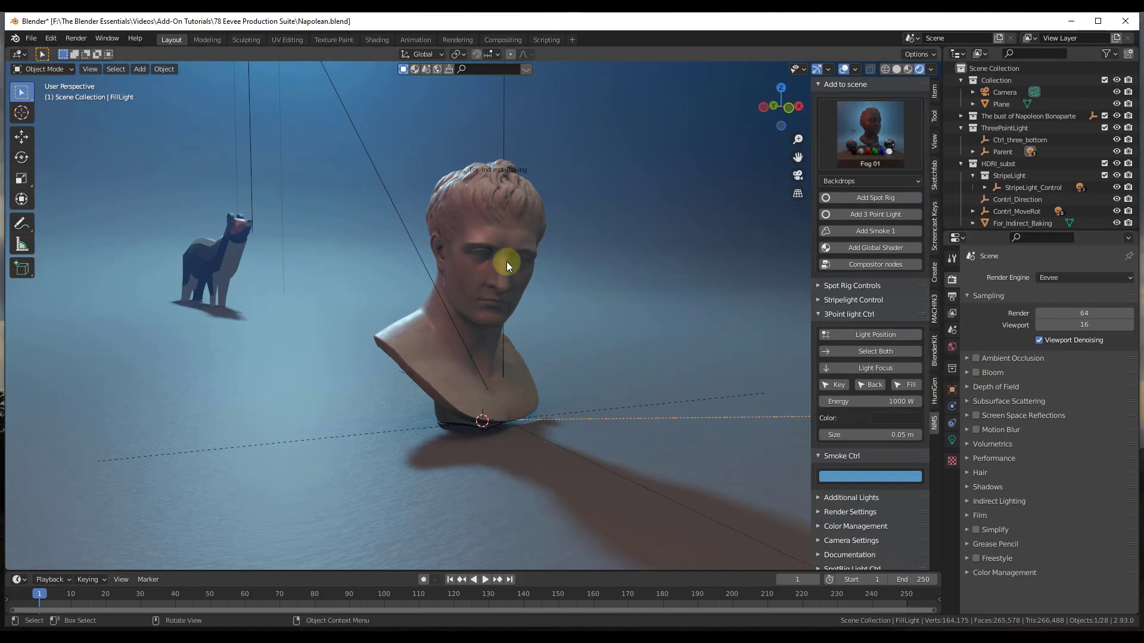
click(870, 401)
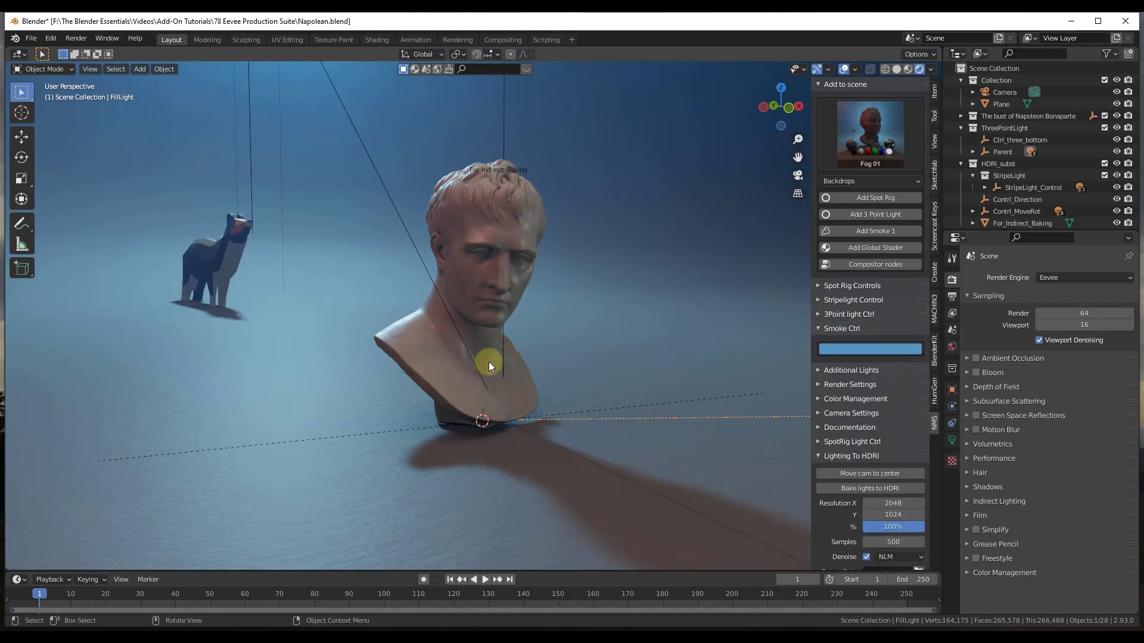
mouse_move(807, 411)
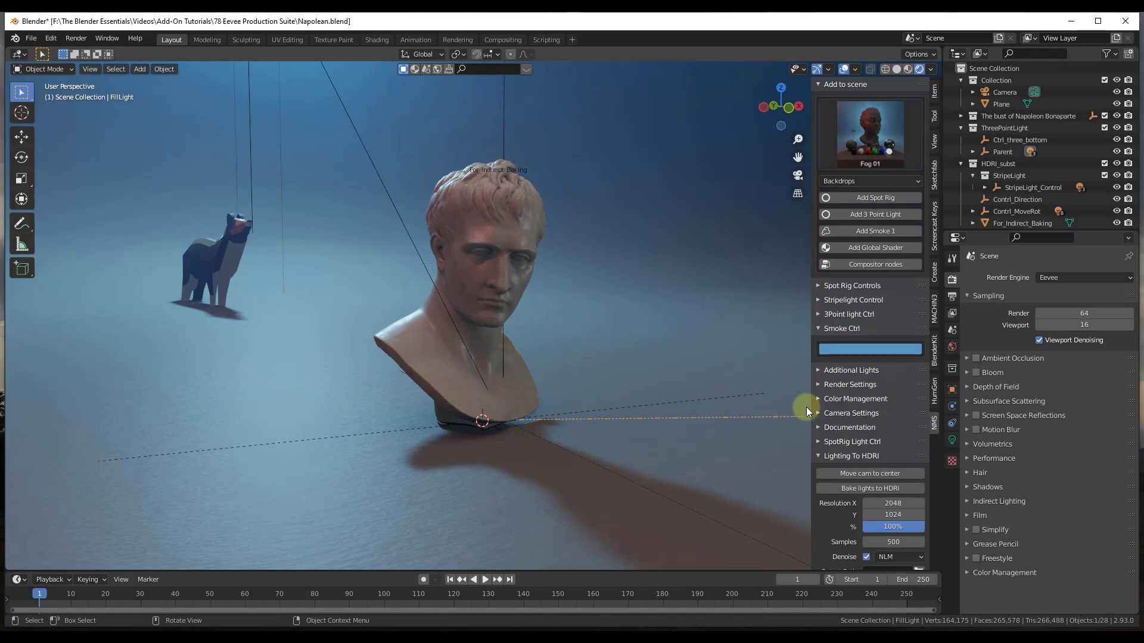
Try the High Contrast colour management look, reset it to None, then bring up the scene preset gallery
click(855, 398)
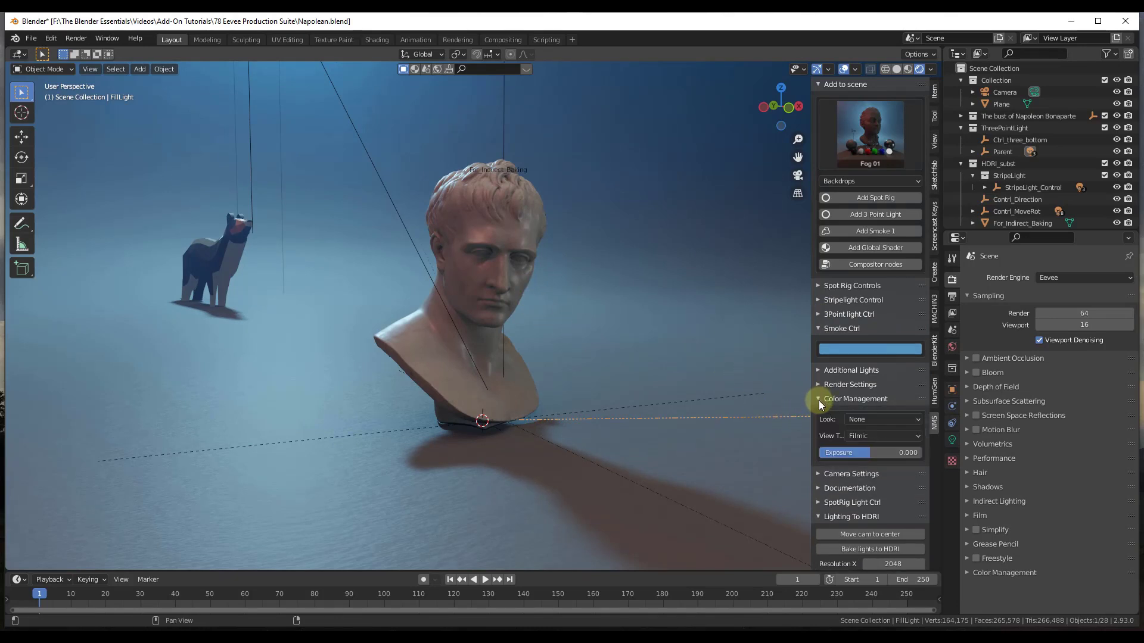
click(879, 418)
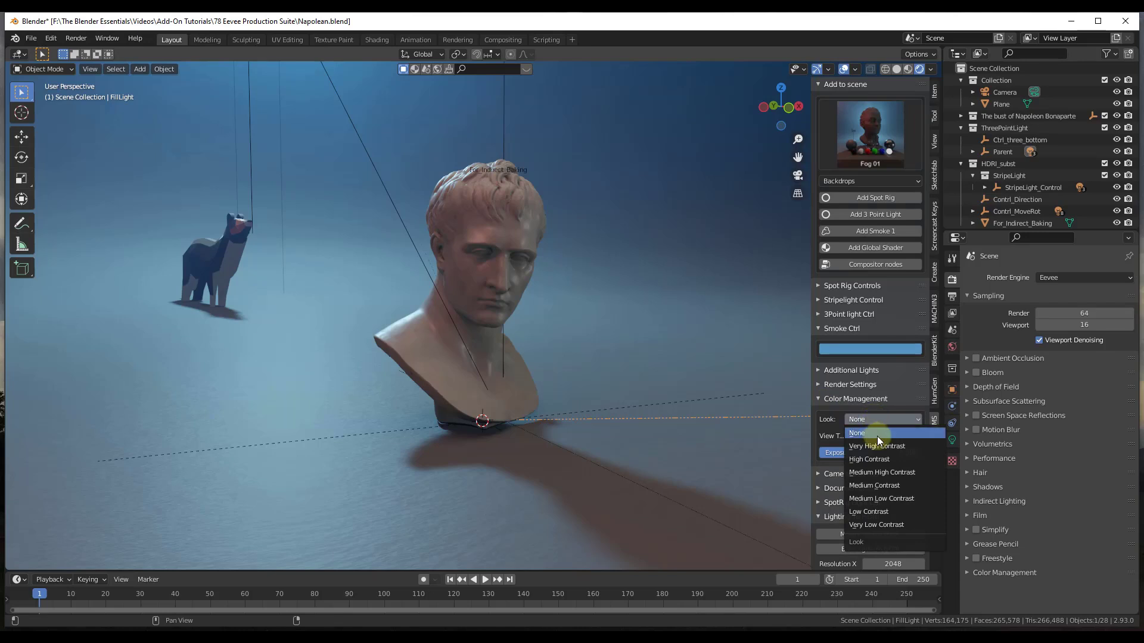
click(868, 459)
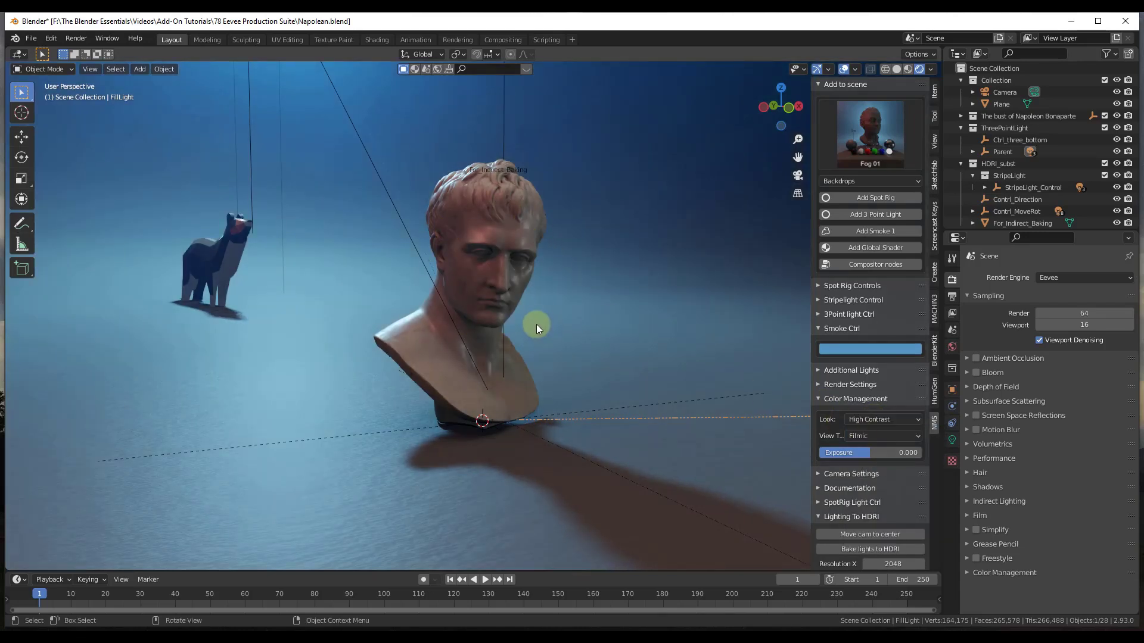
click(883, 418)
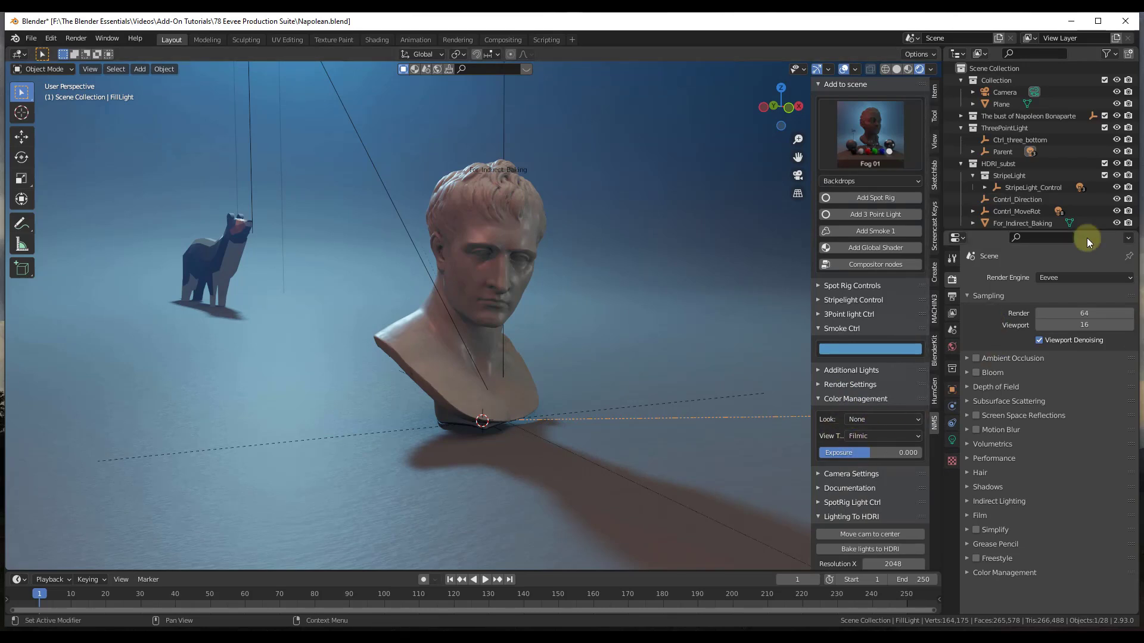
mouse_move(1065, 314)
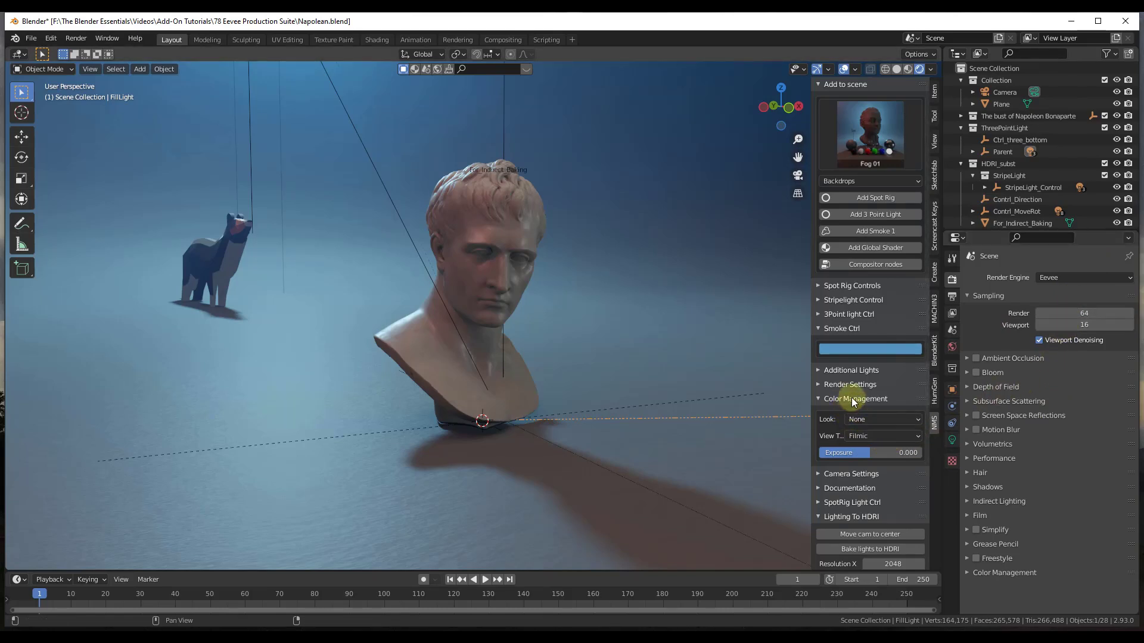
click(870, 133)
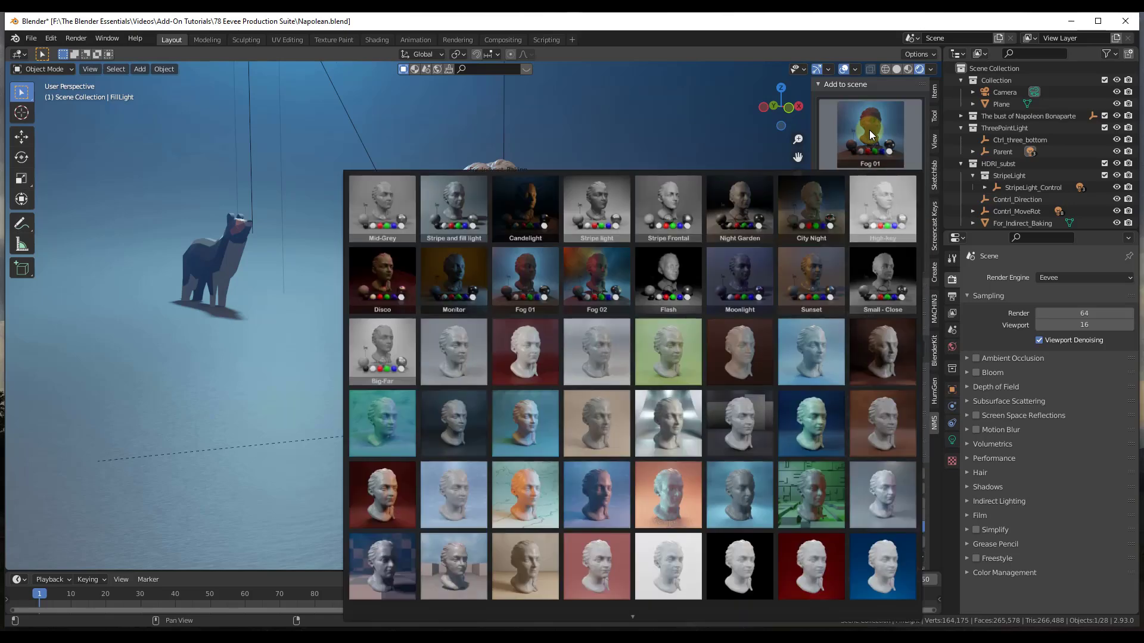
Apply the Stripe Frontal preset for a white bust on a grey studio backdrop
click(596, 282)
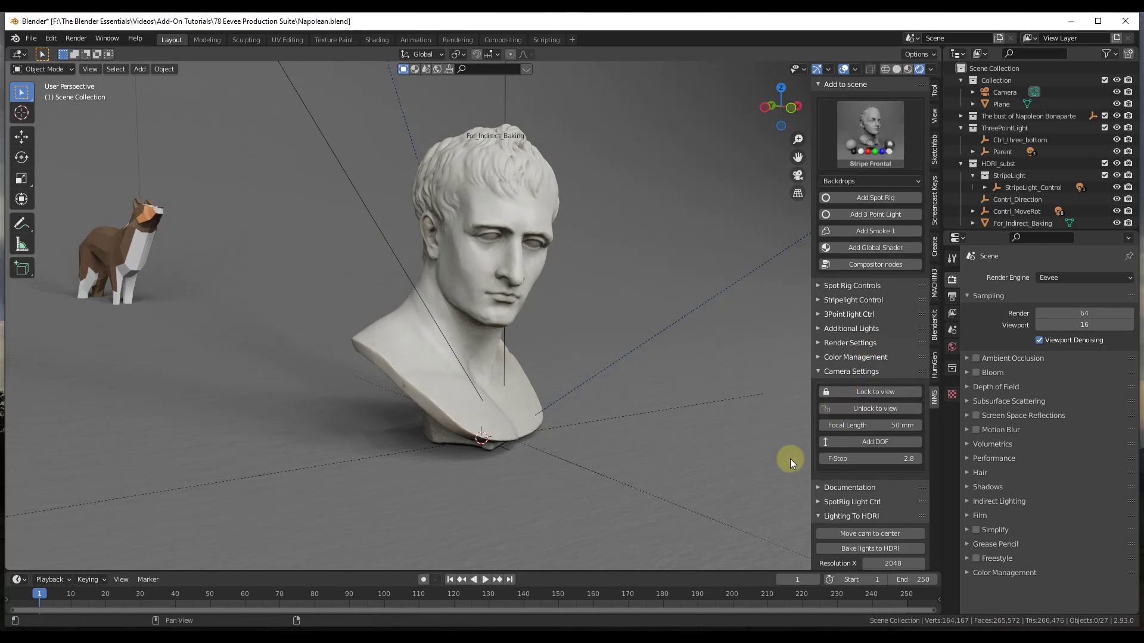
mouse_move(941, 137)
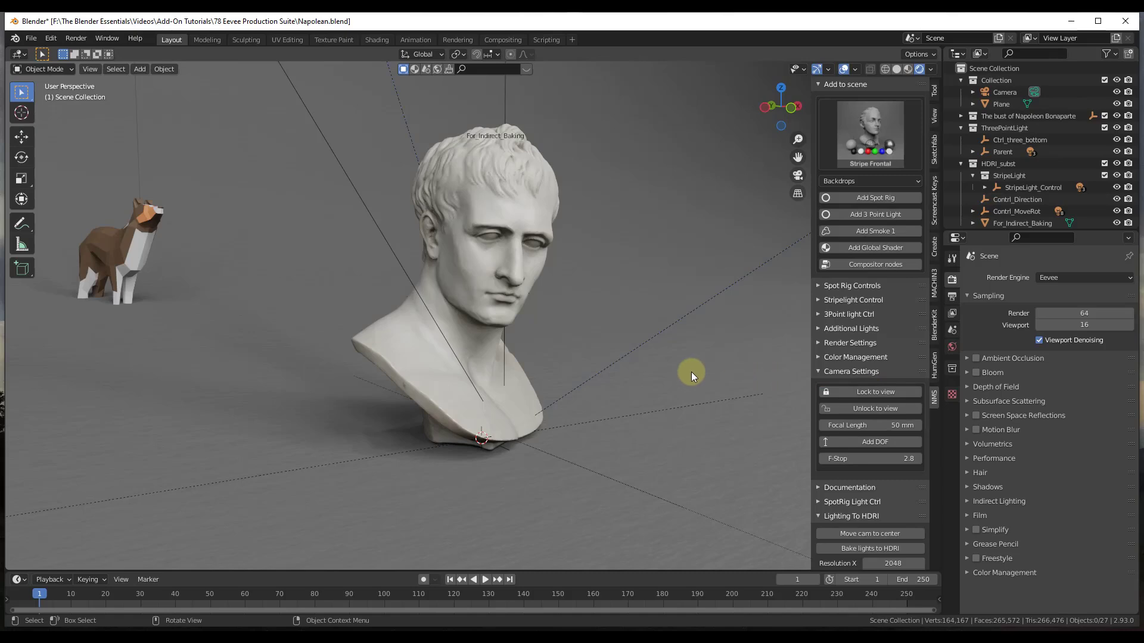
Switch to the camera view and raise the floor plane about 0.158 m along Z
click(868, 392)
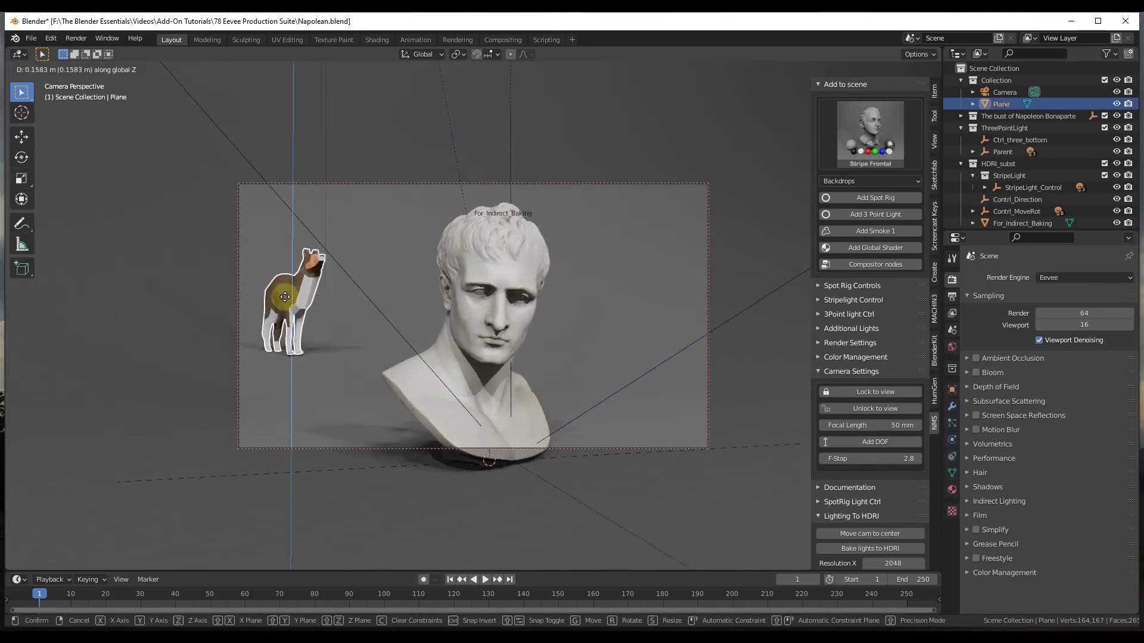
click(284, 297)
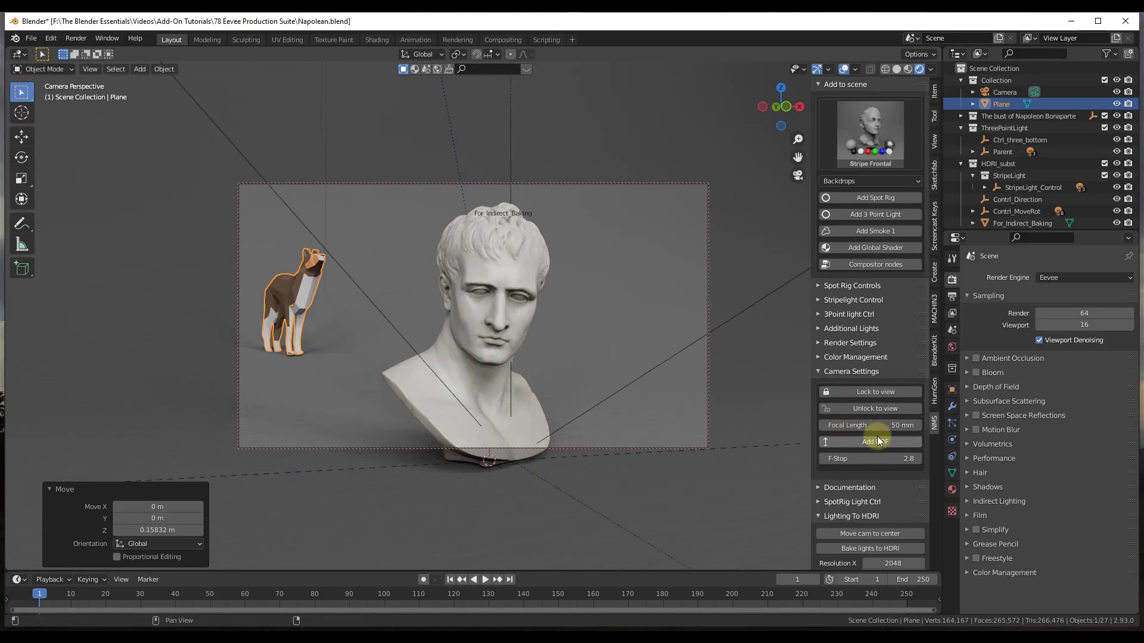
mouse_move(876, 442)
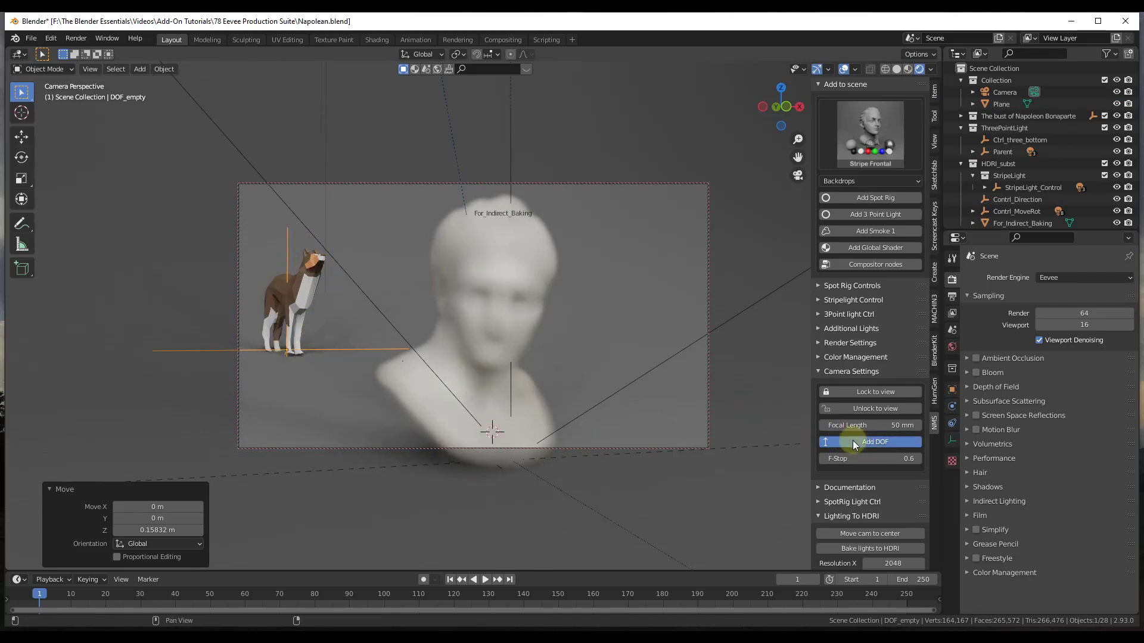
Add a depth-of-field focus target to the camera aimed at the bust
click(874, 441)
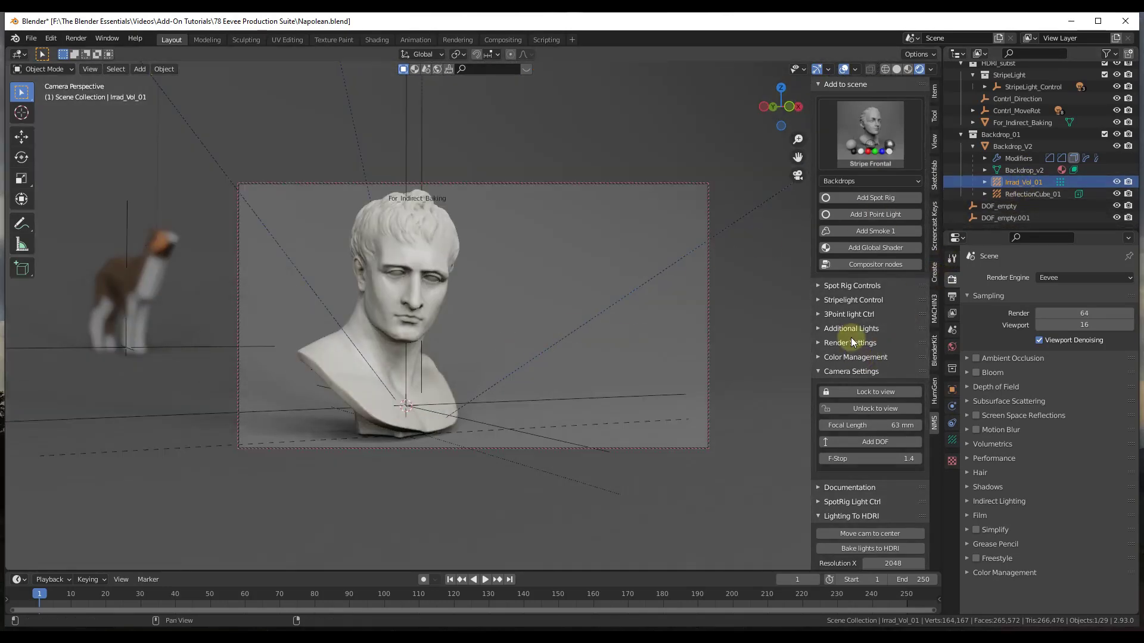
Expand the EPS Render Settings presets and pull down the Render menu
click(849, 342)
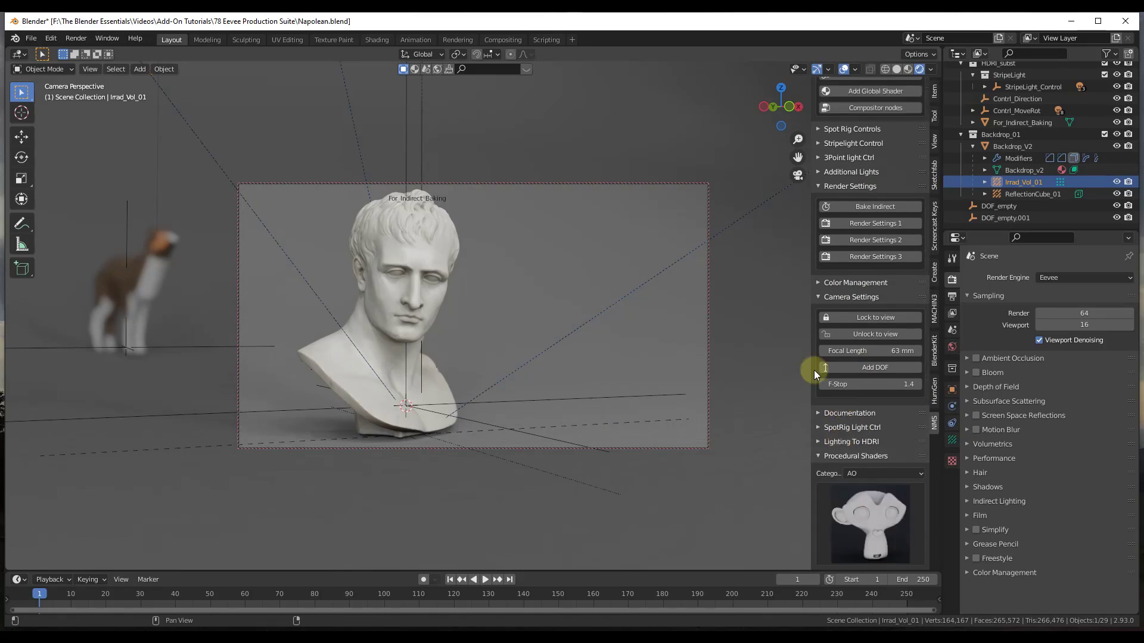
click(75, 38)
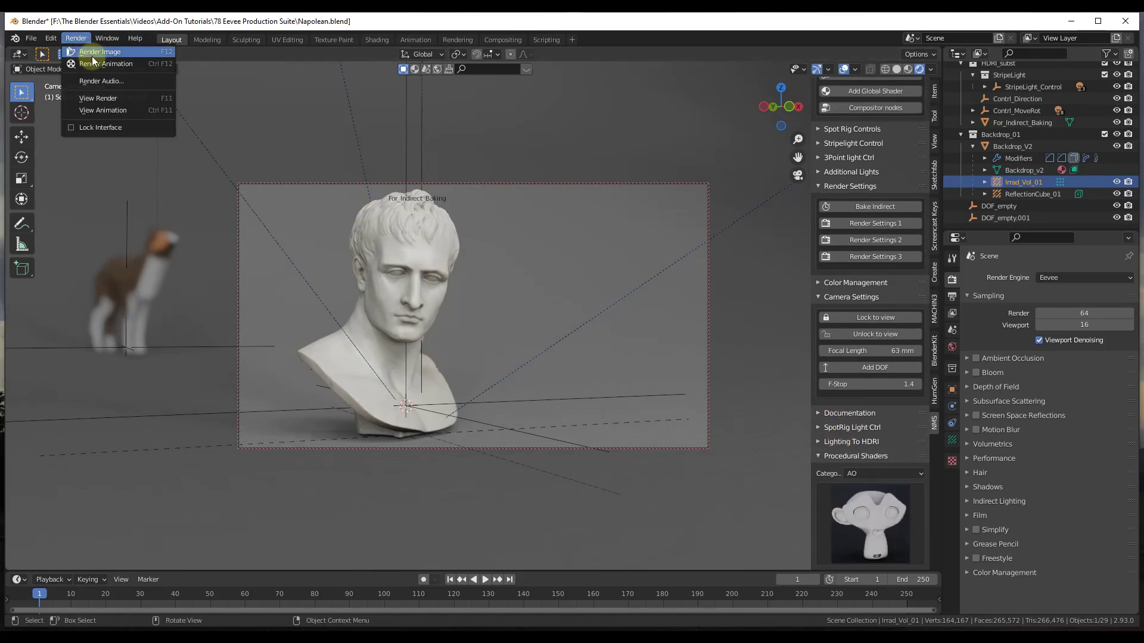
Render a still image (F12) of the depth-of-field bust shot
click(100, 52)
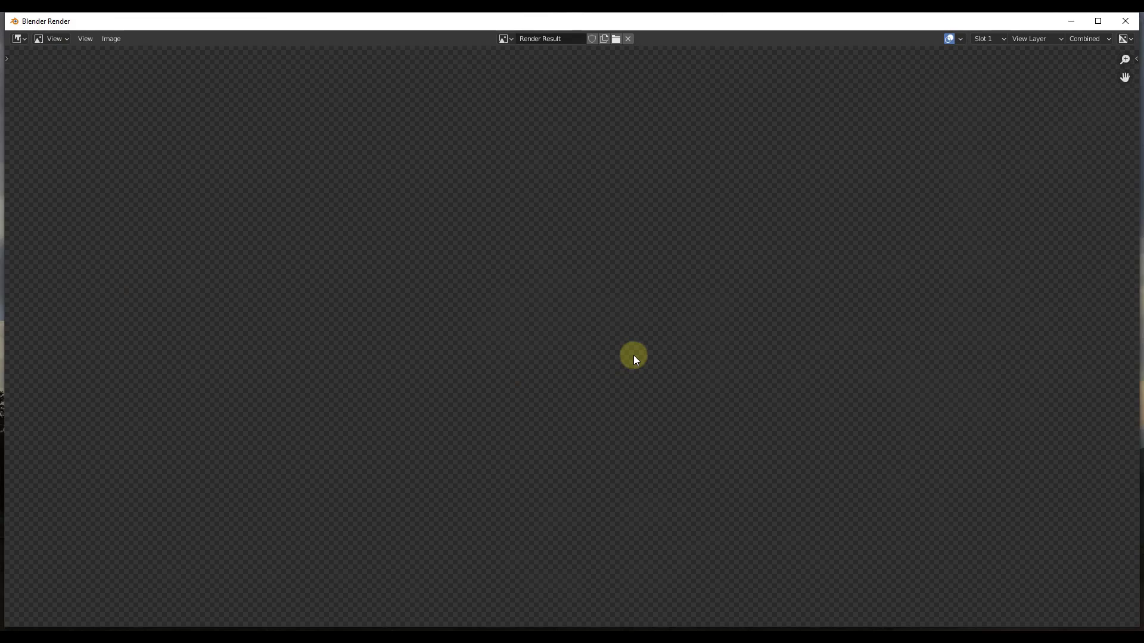
mouse_move(695, 360)
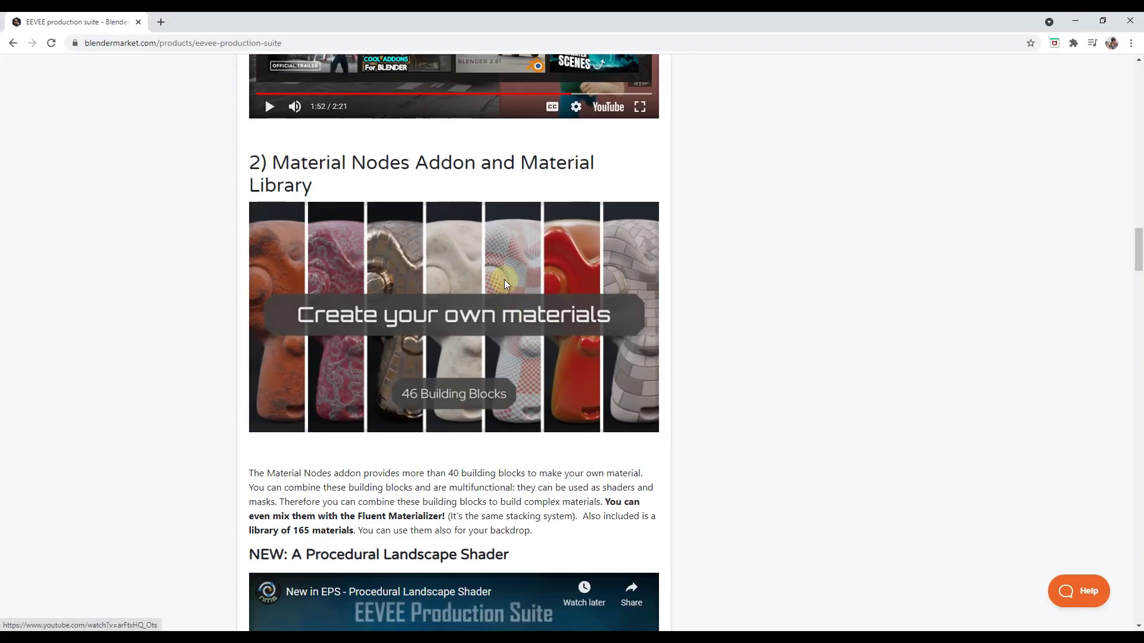
Scroll the product page to the '2) Material Nodes Addon and Material Library' section
scroll(down, 3)
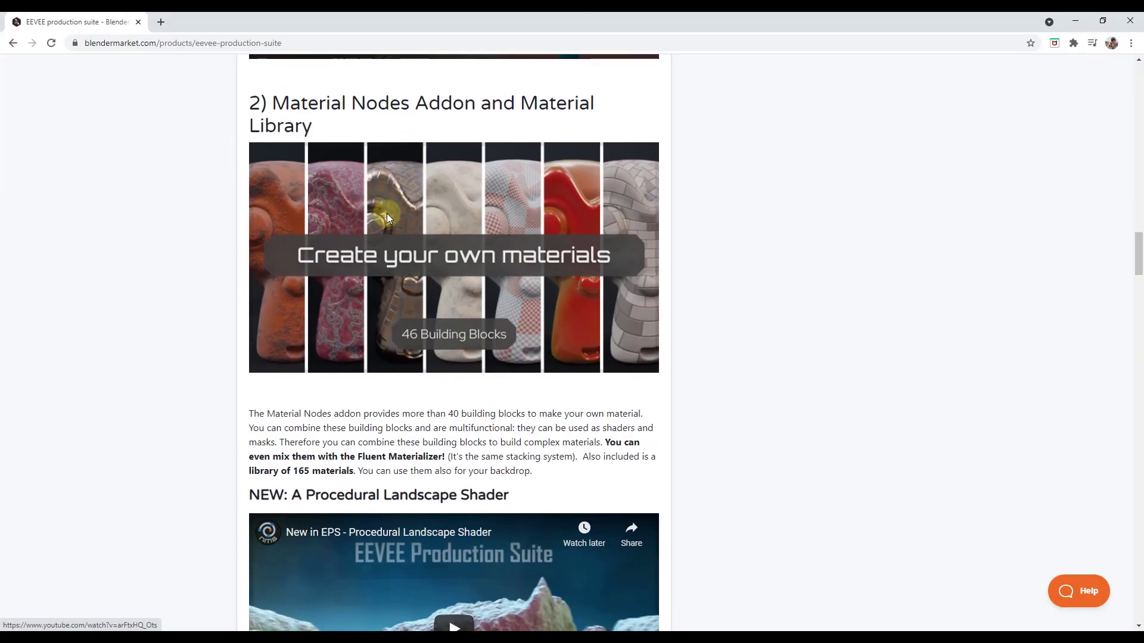
mouse_move(503, 302)
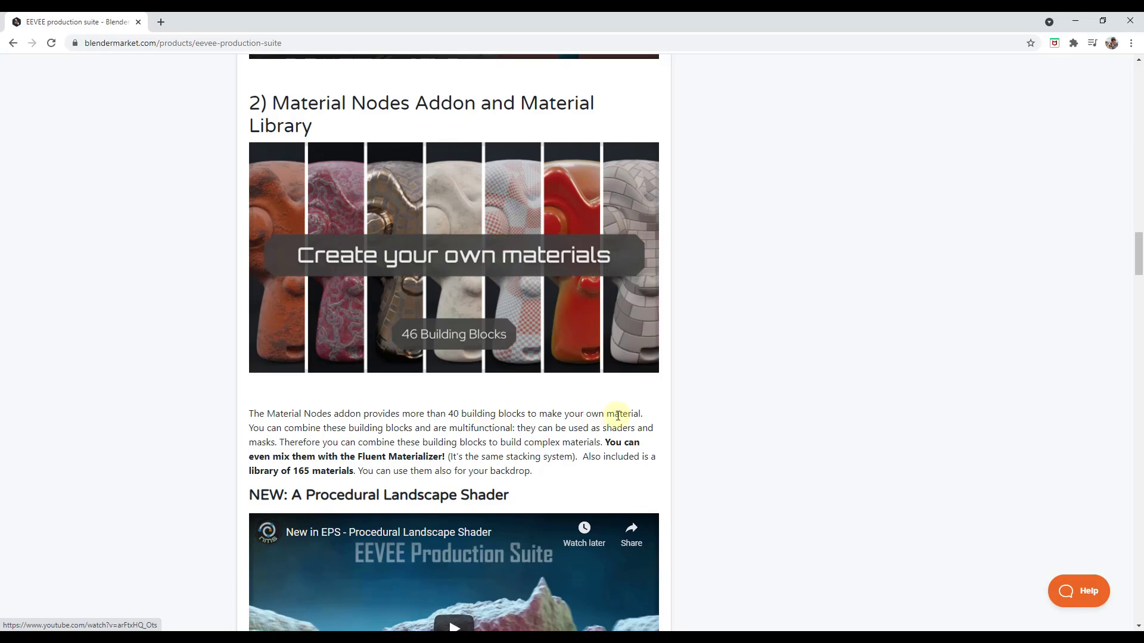
mouse_move(463, 430)
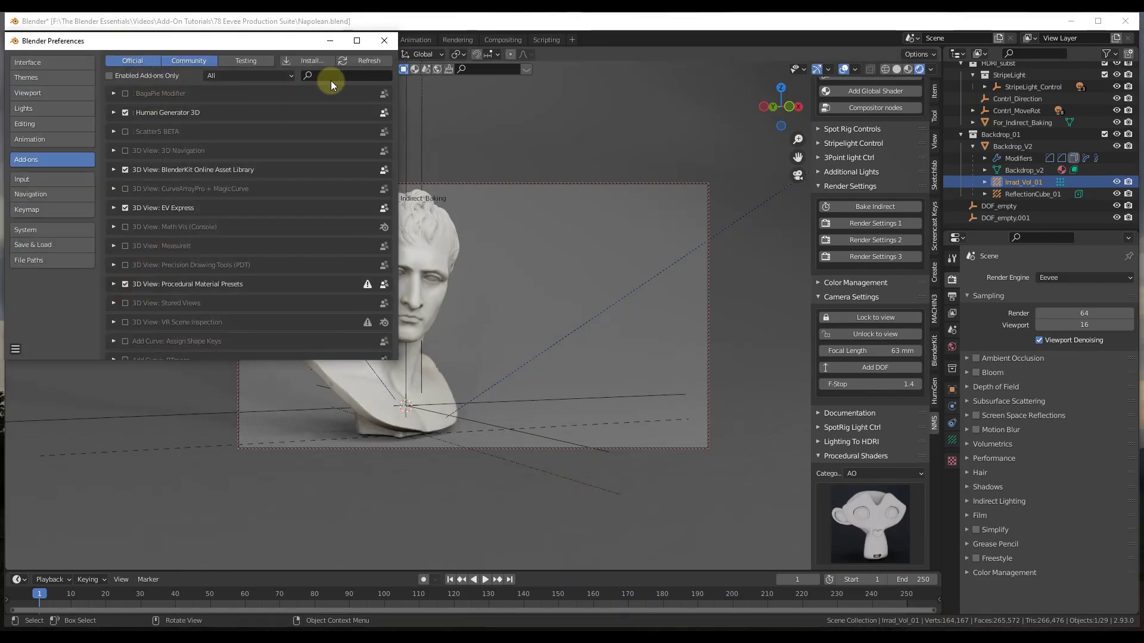
Filter add-ons by 'ma', check Material Nodes and Procedural Material Presets are enabled, and close Preferences
text(mater)
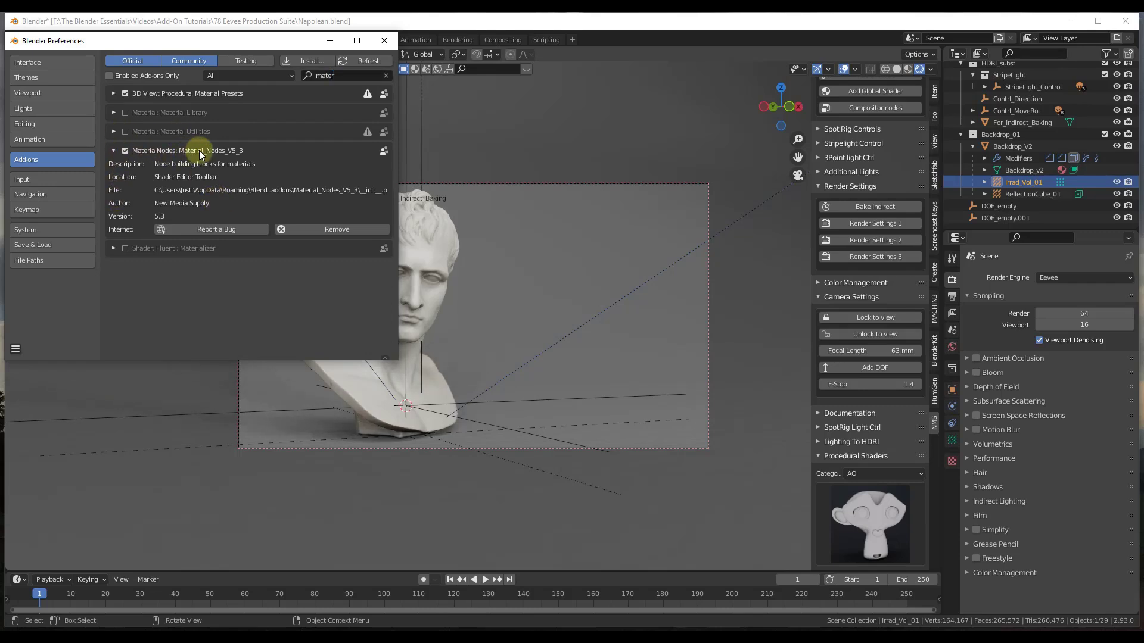
click(113, 93)
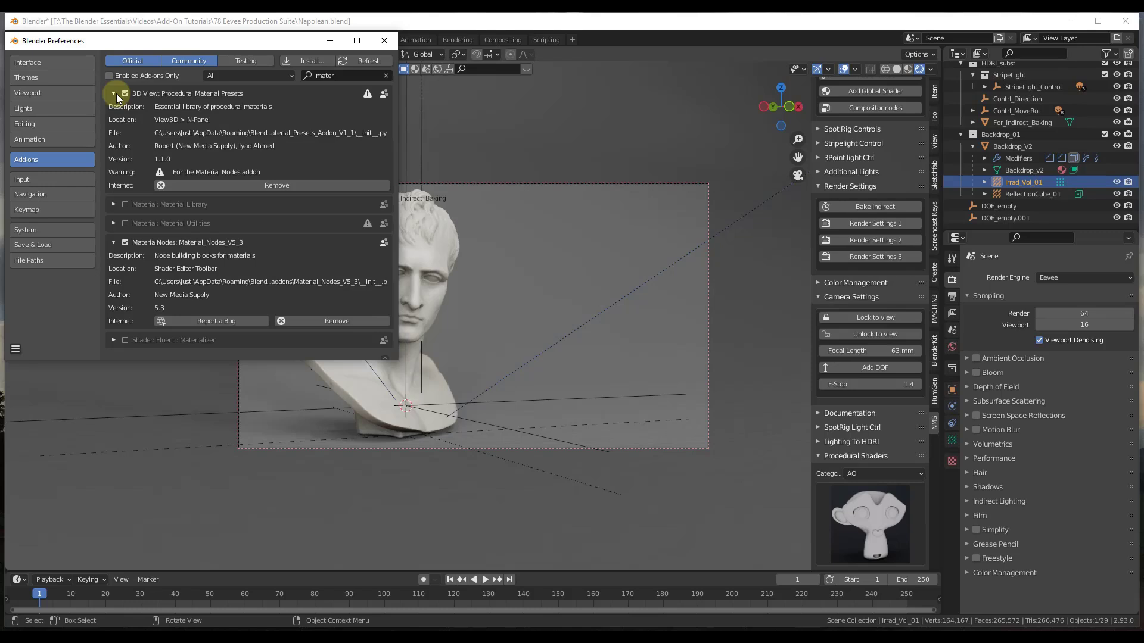
click(114, 93)
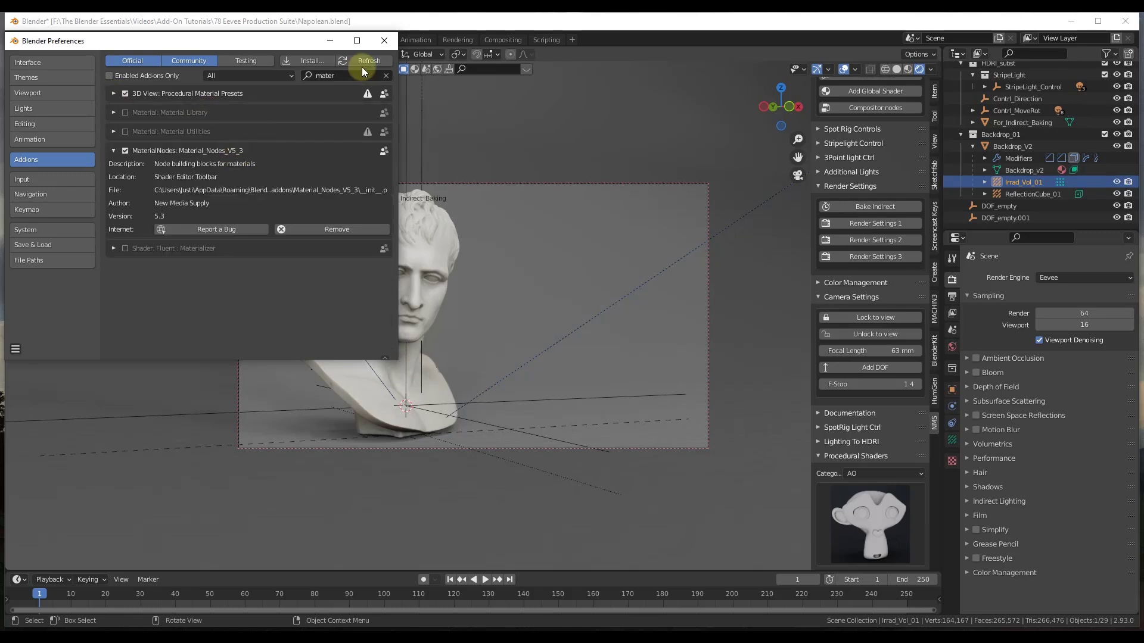
click(384, 40)
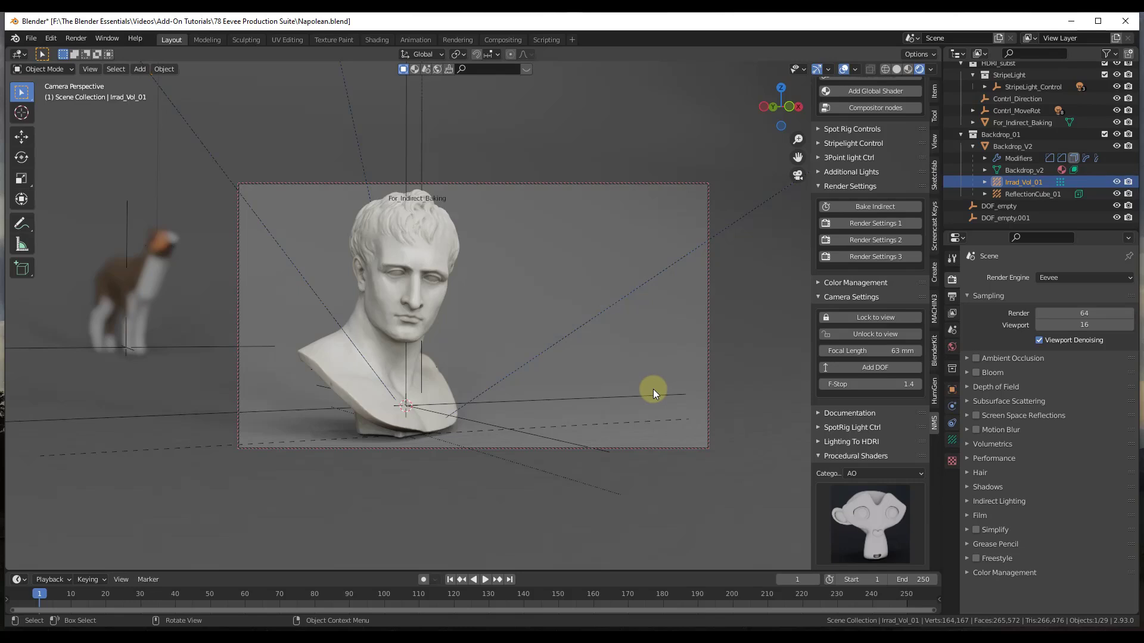
mouse_move(612, 379)
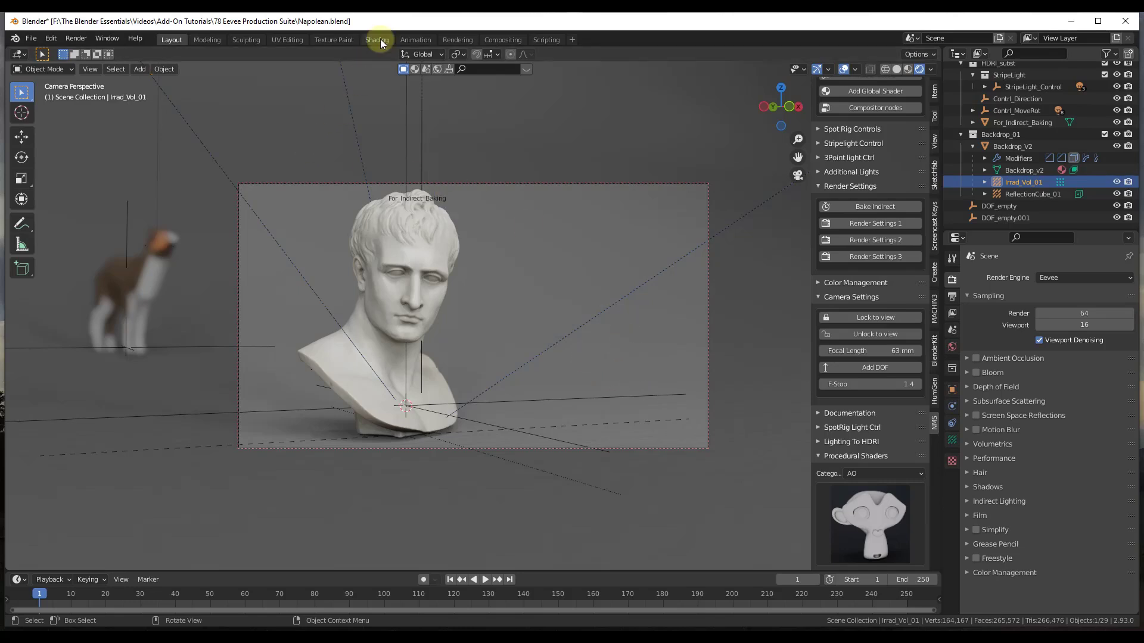
Switch to the Shading workspace and box-select the Napoleon bust to show its MAT_Nap nodes
click(376, 40)
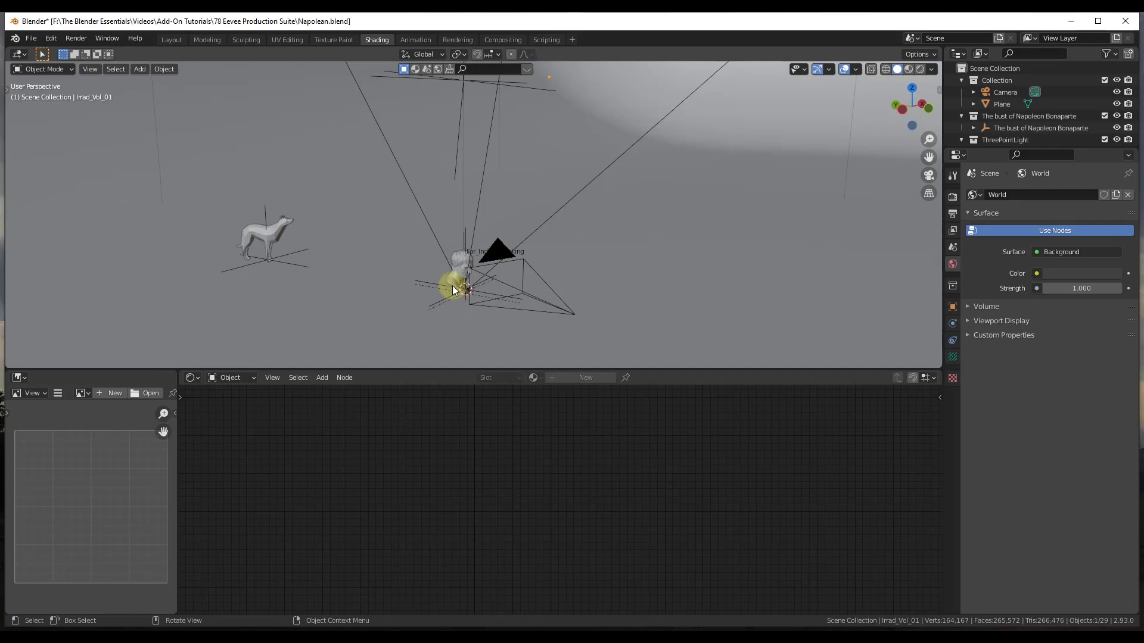
drag(453, 292, 496, 299)
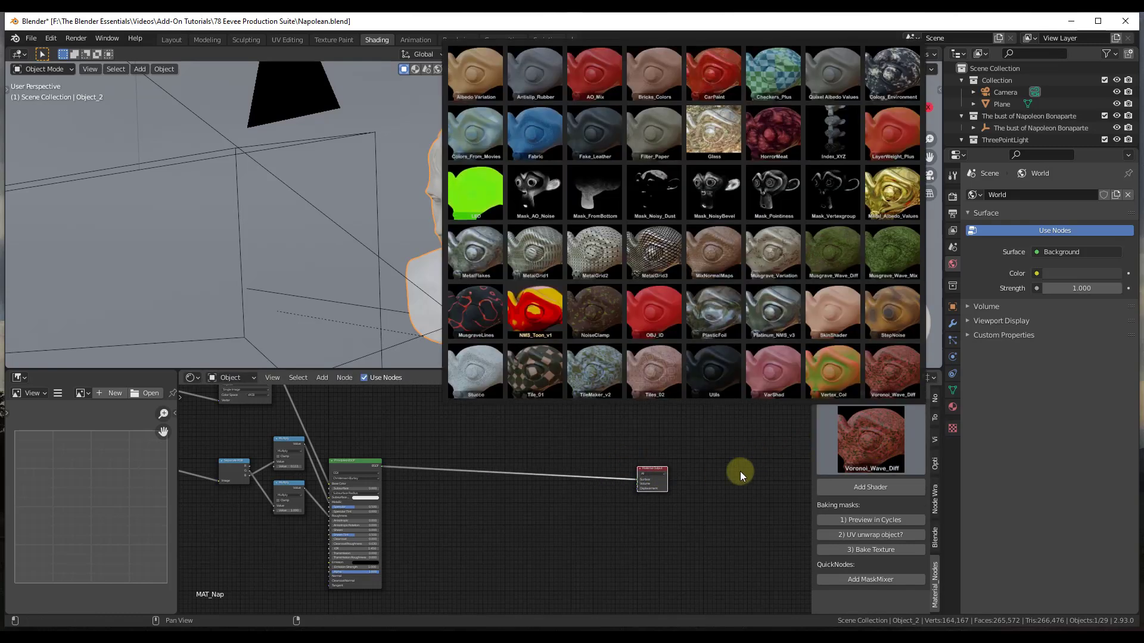
mouse_move(807, 145)
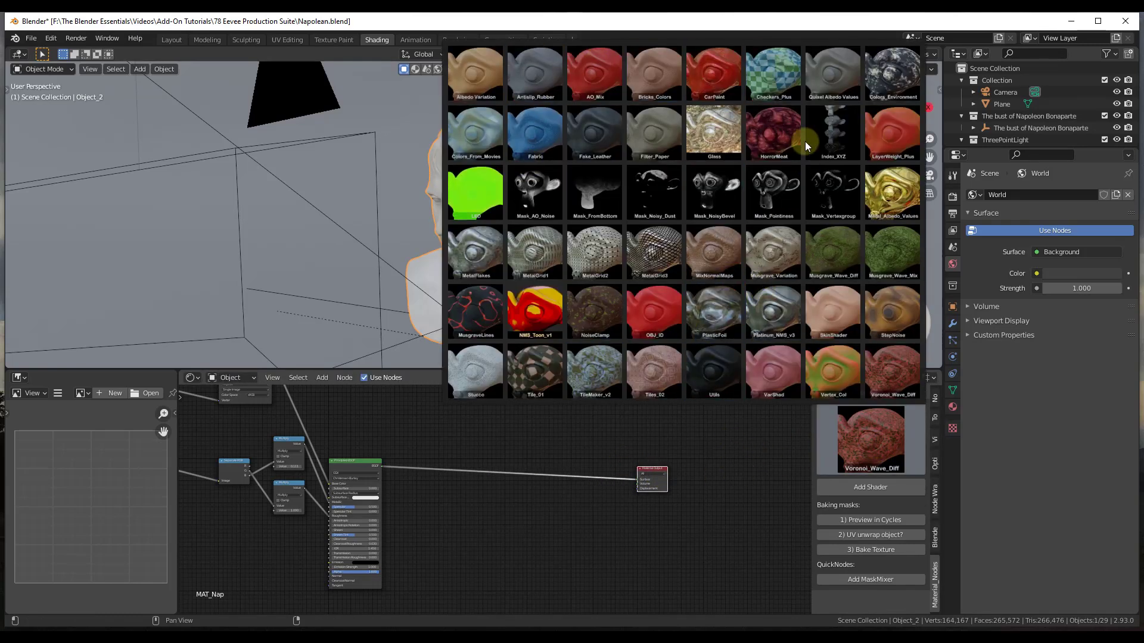
mouse_move(754, 426)
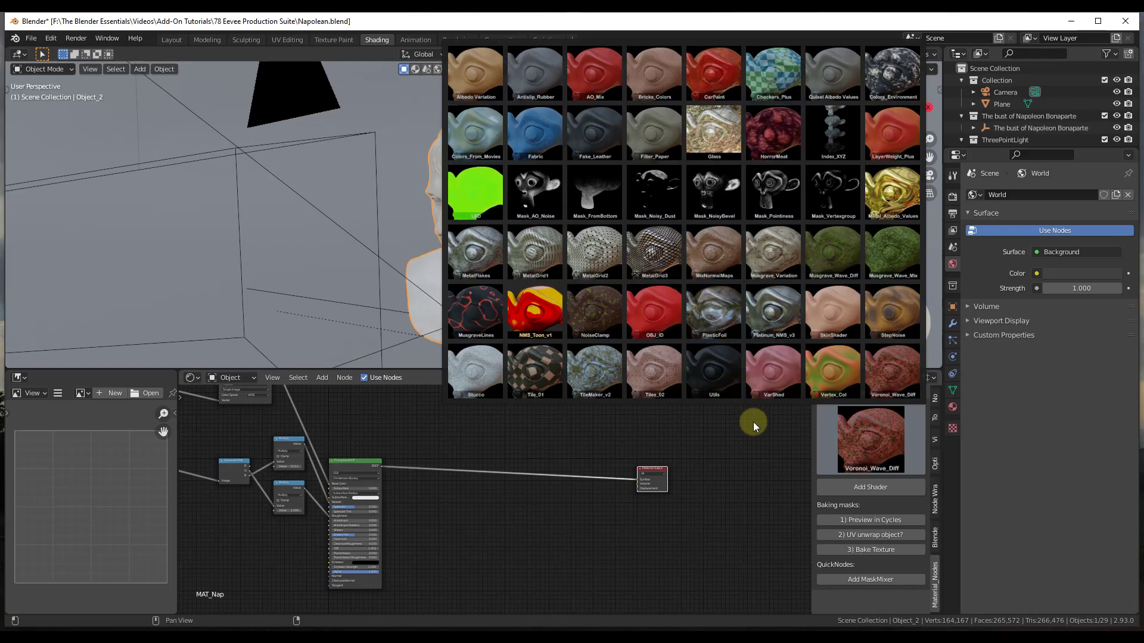
Choose the SkinShader thumbnail from the procedural material gallery
click(535, 252)
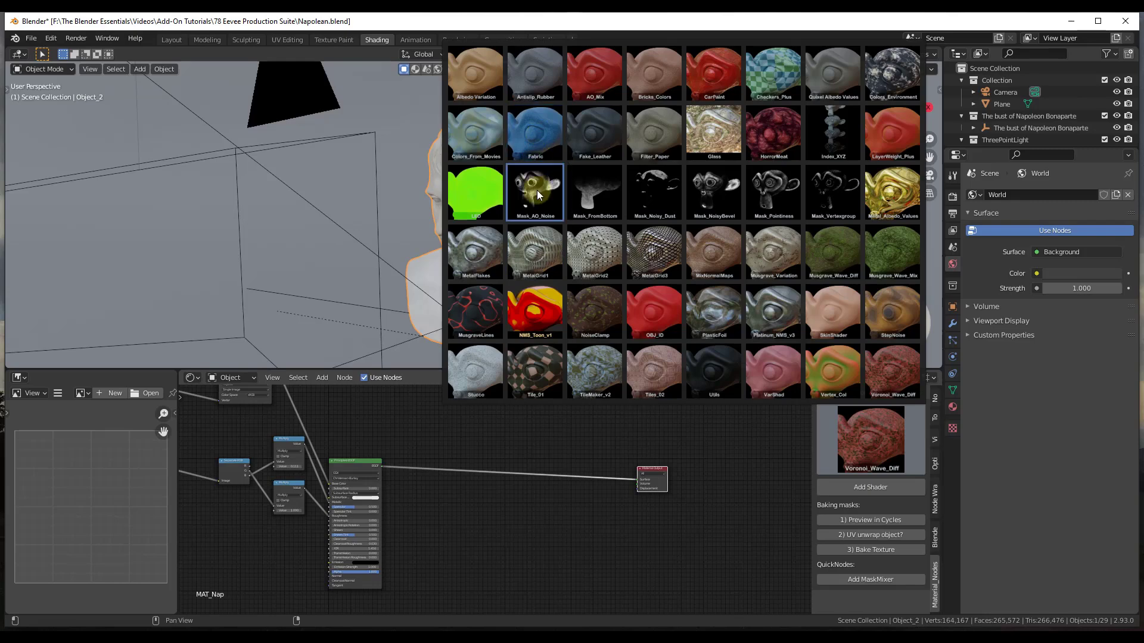
mouse_move(535, 193)
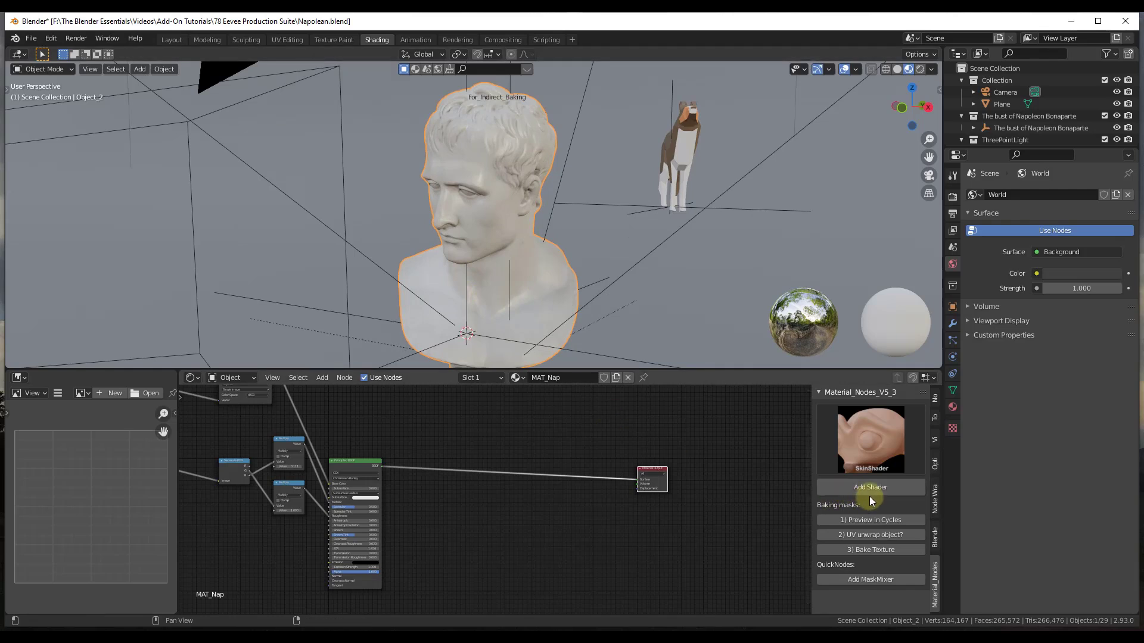
Add the SkinShader to MAT_Nap and raise Pores_Scale to 512.9 and DarkerPores to 0.23
click(869, 486)
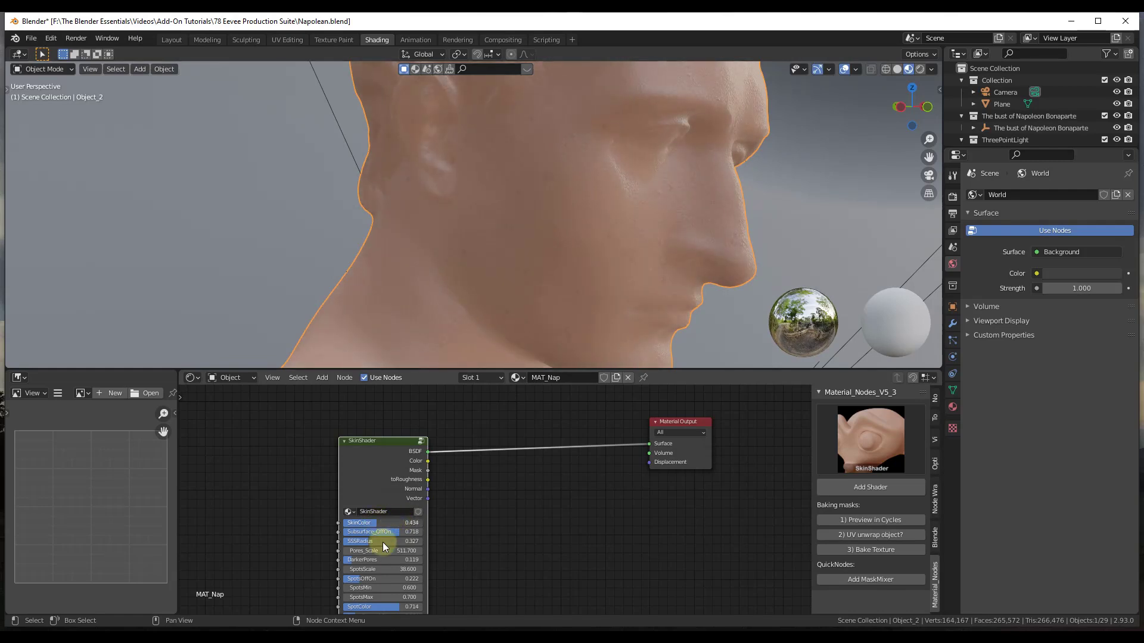
drag(379, 550, 386, 550)
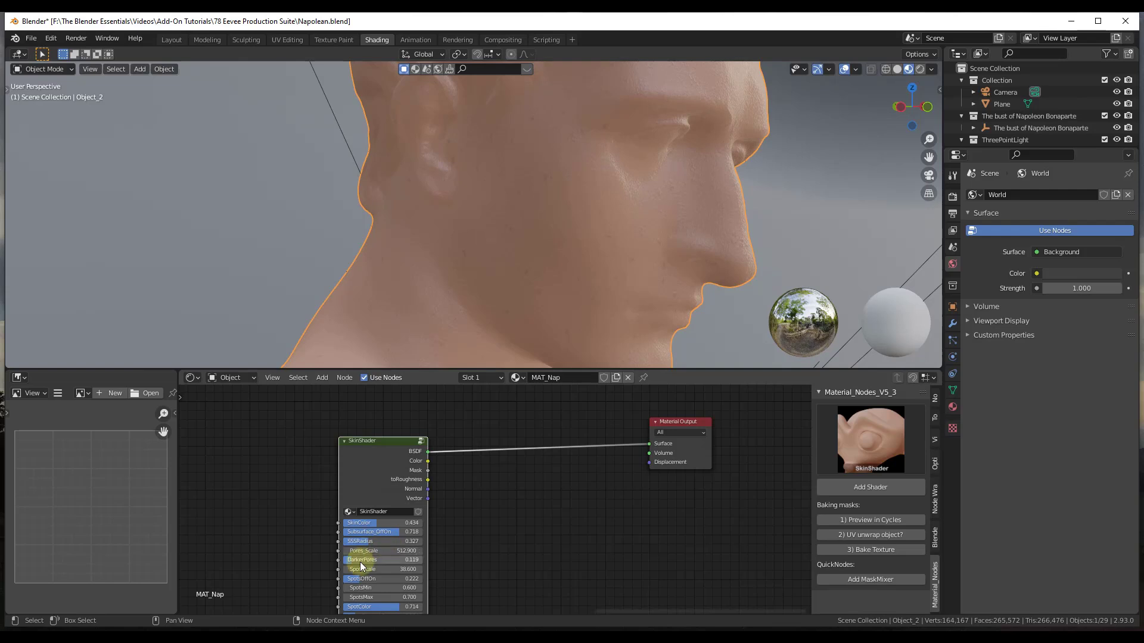
drag(361, 560, 395, 560)
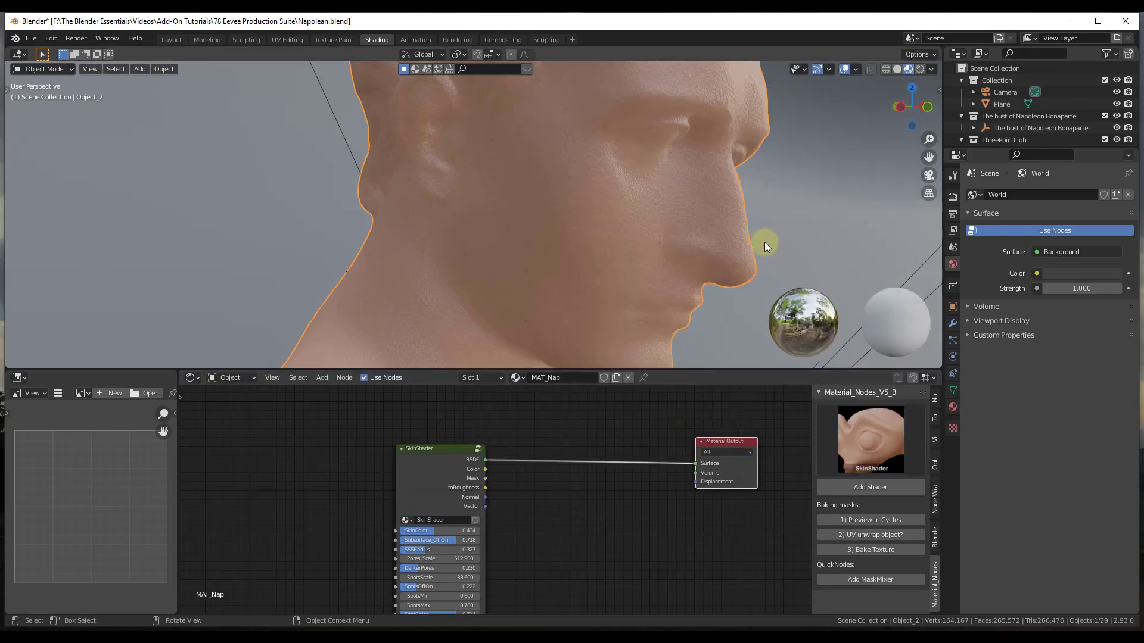
Return to the Layout workspace and set the Procedural Shaders category to Metals
click(171, 39)
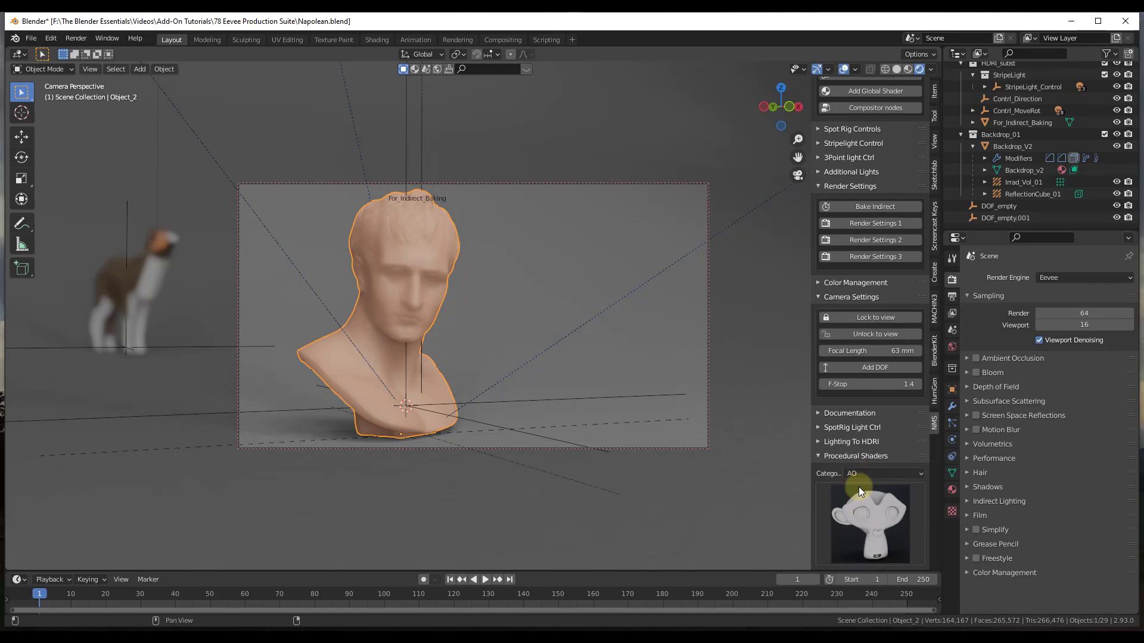
click(869, 473)
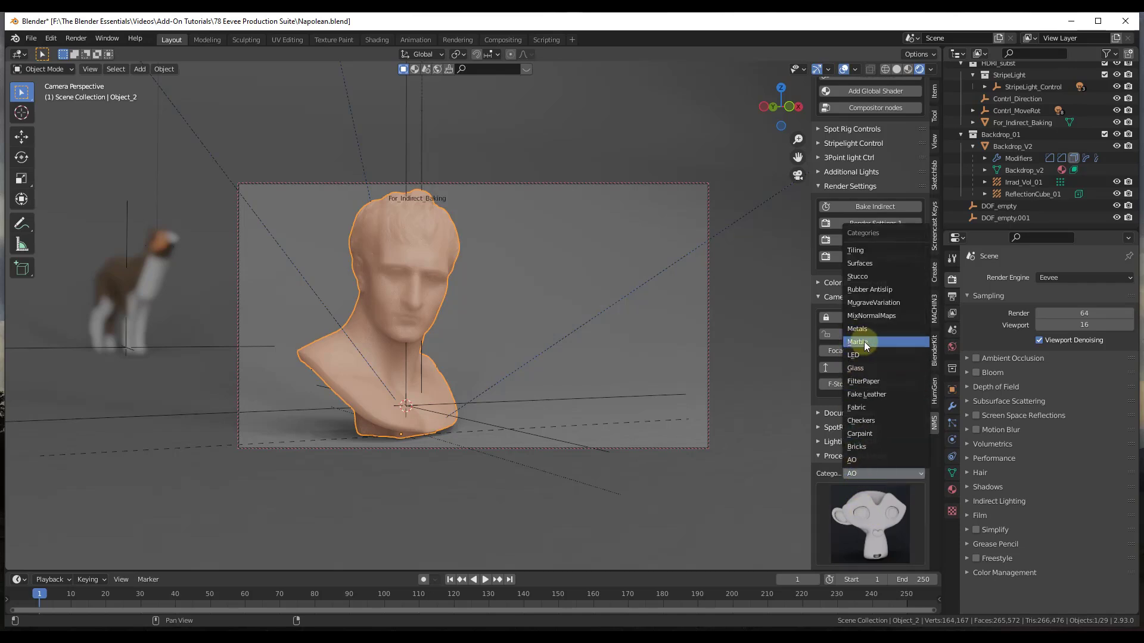
click(857, 329)
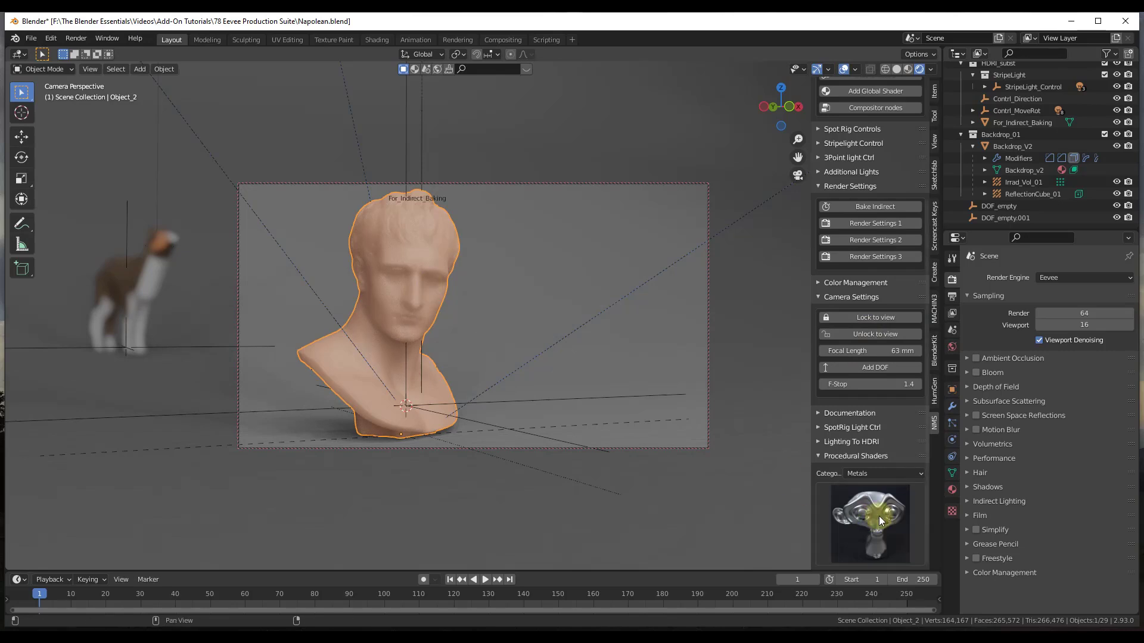
Apply the Aluminium preset from the Metals gallery to the bust
click(868, 522)
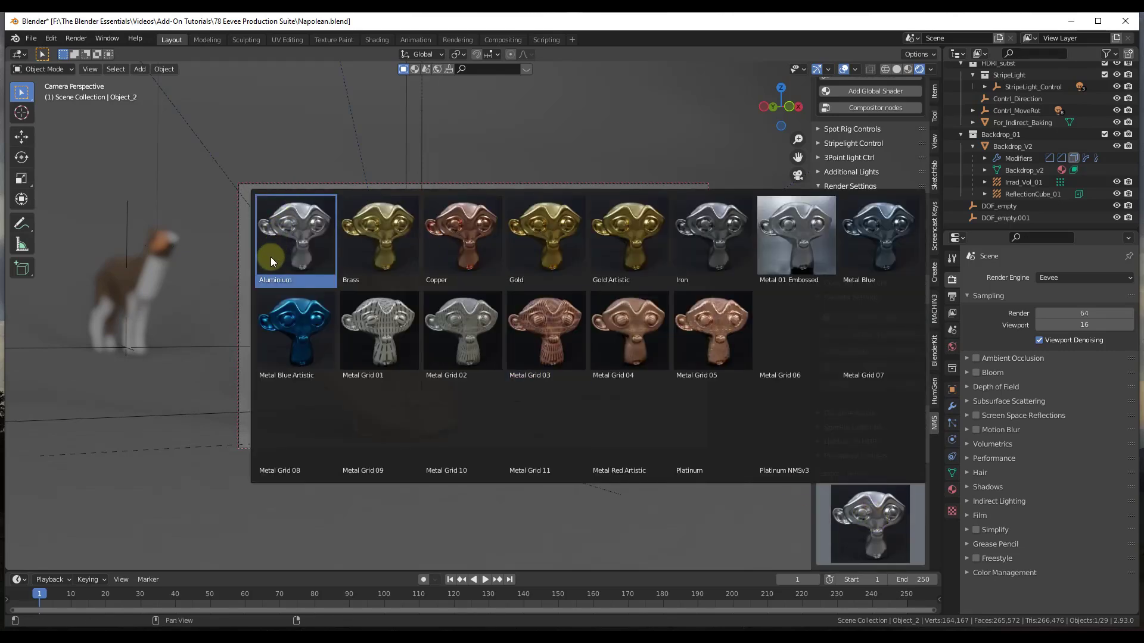
click(295, 241)
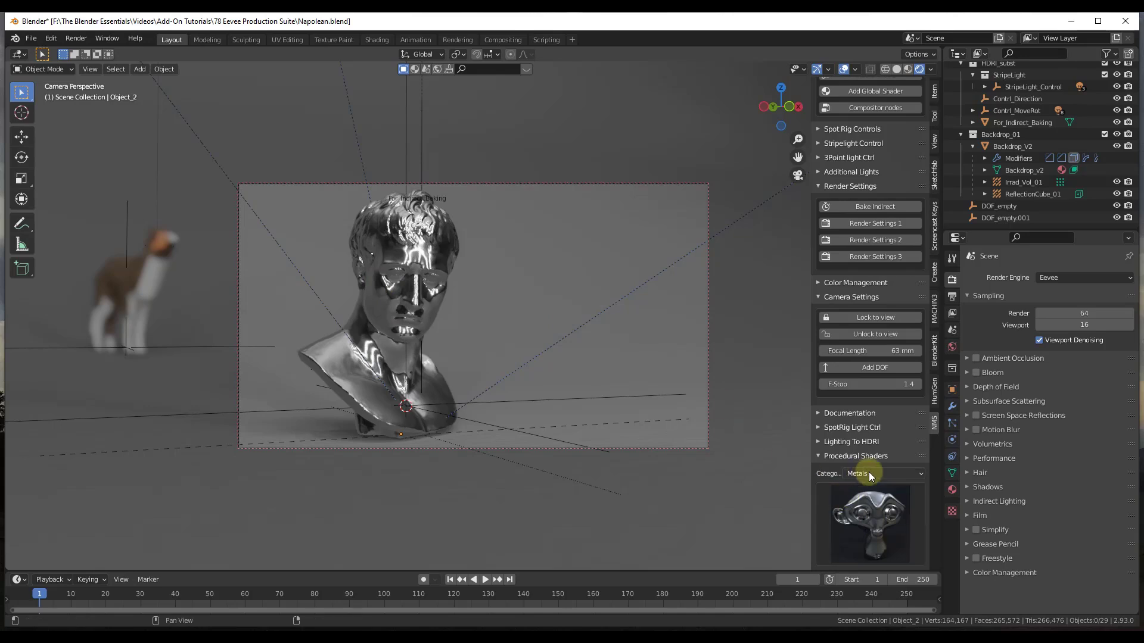
Set the category to Marble and apply a pale marble preset to the bust
click(872, 473)
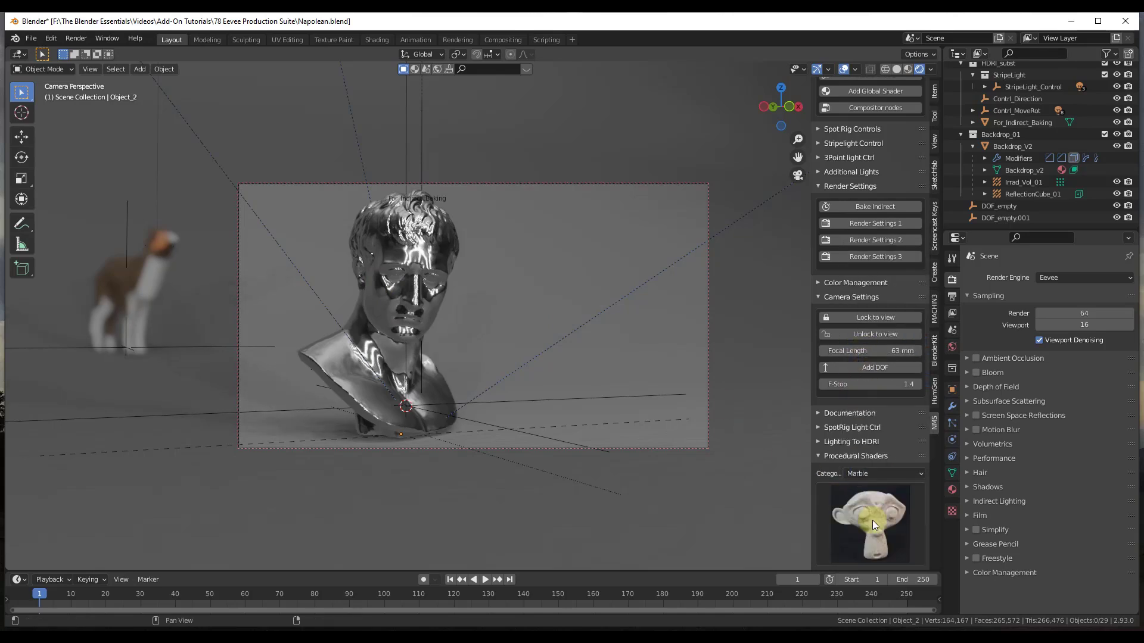
click(869, 525)
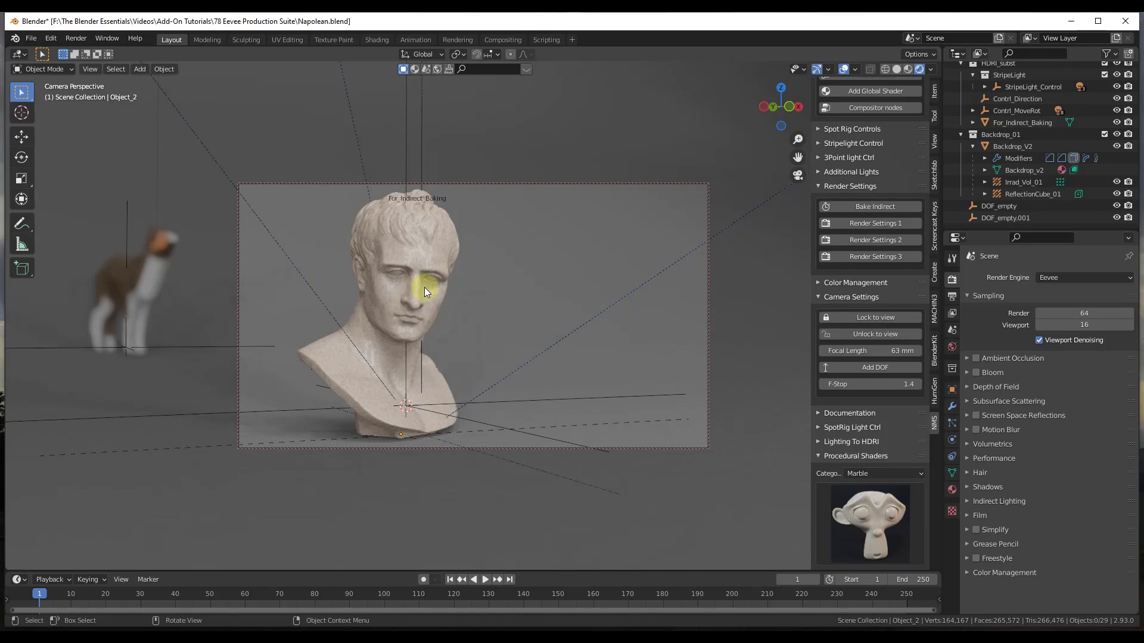
mouse_move(893, 543)
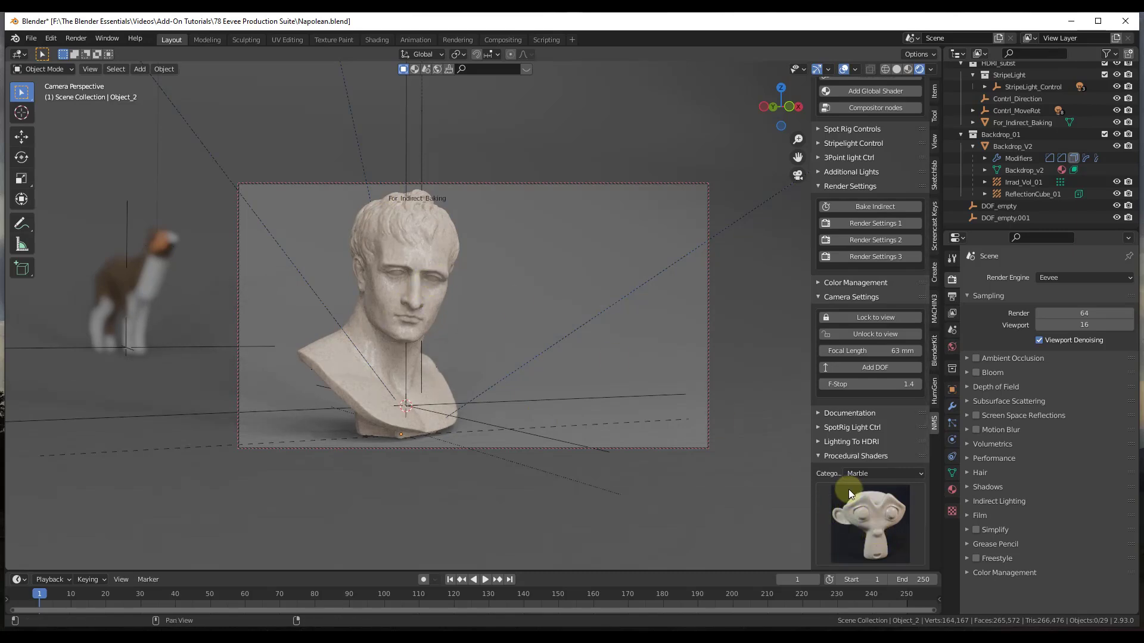
click(868, 473)
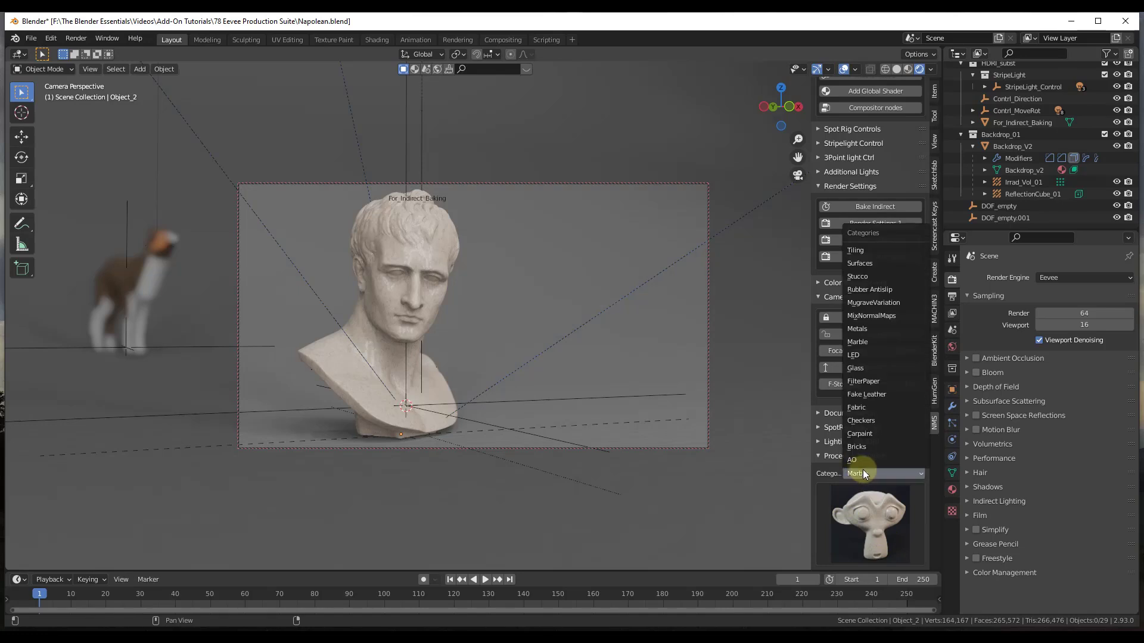
mouse_move(883, 381)
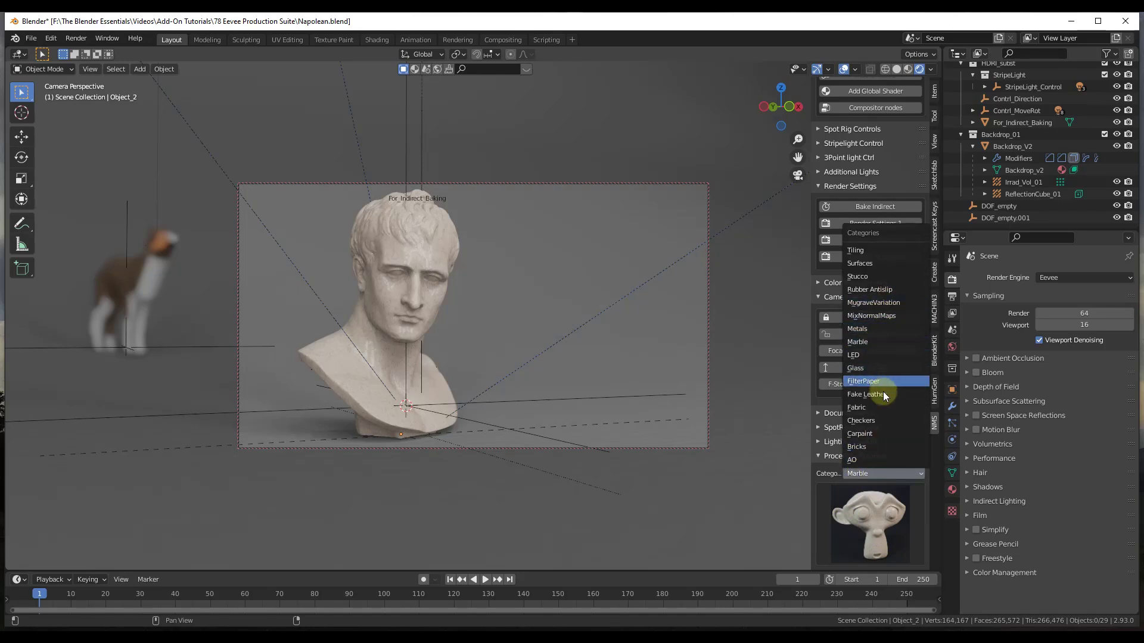